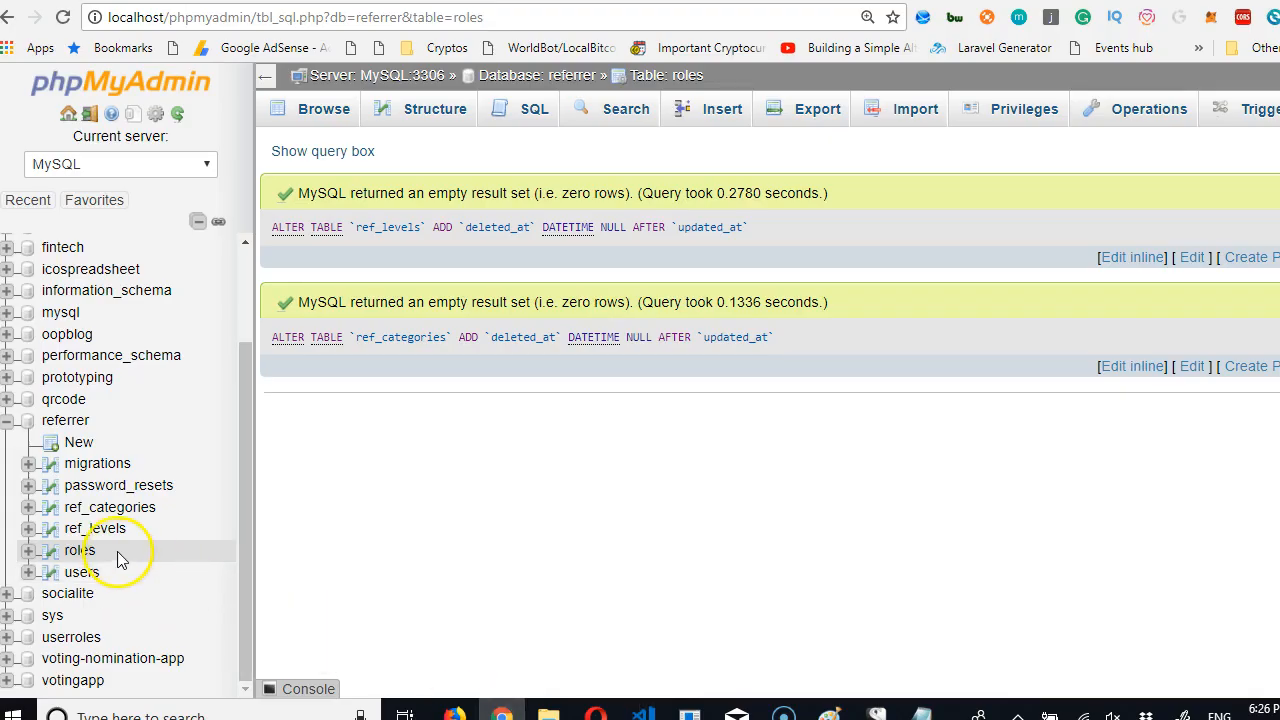
{"action": "mouse_move", "coordinate": [110, 507]}
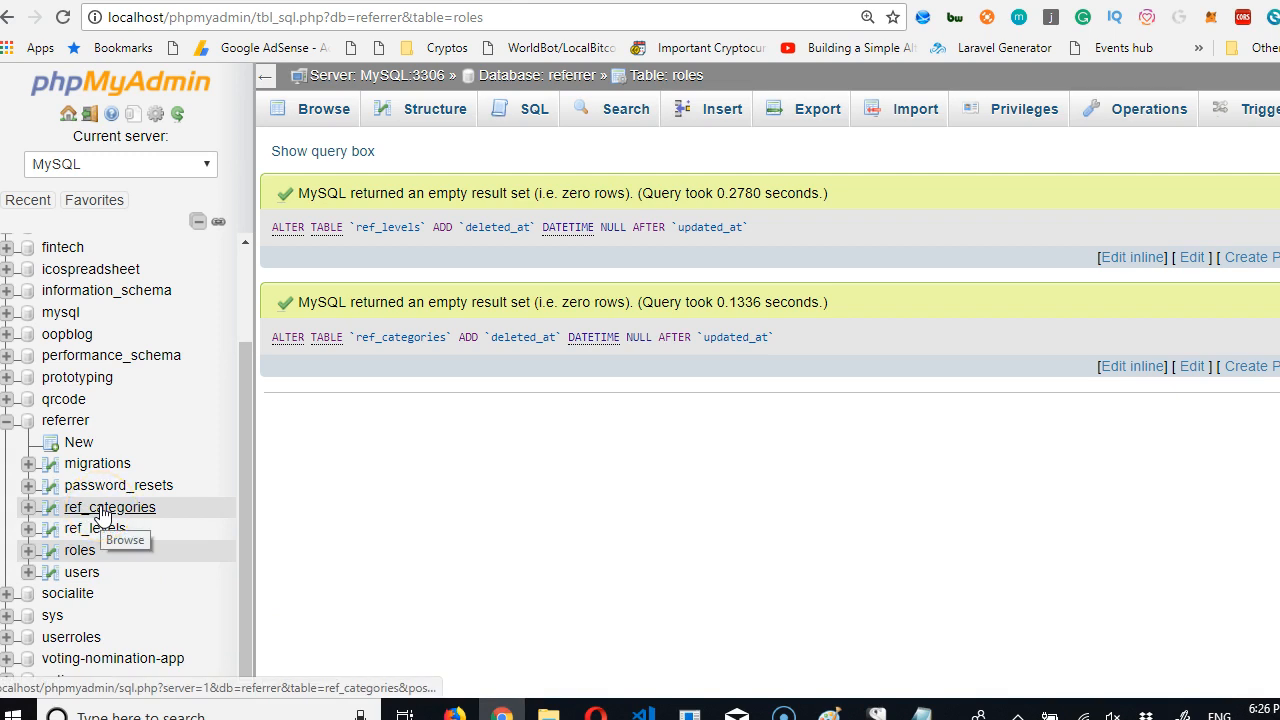
{"action": "mouse_move", "coordinate": [365, 458]}
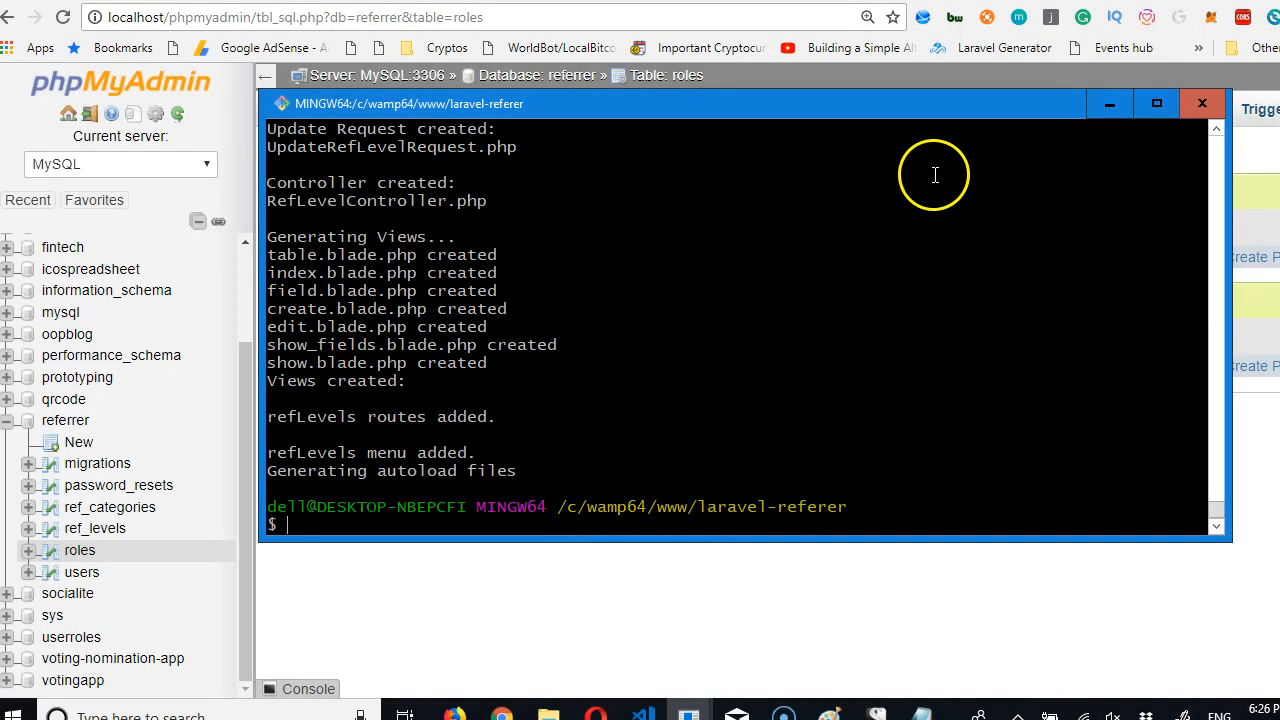
Run php artisan infyom:scaffold RefCategories --fromTable --tableName=ref_categories in Git Bash.
{"action": "type", "text": "php artisan infyom:scaffold RefLevel --fromTable --tableName=ref_level"}
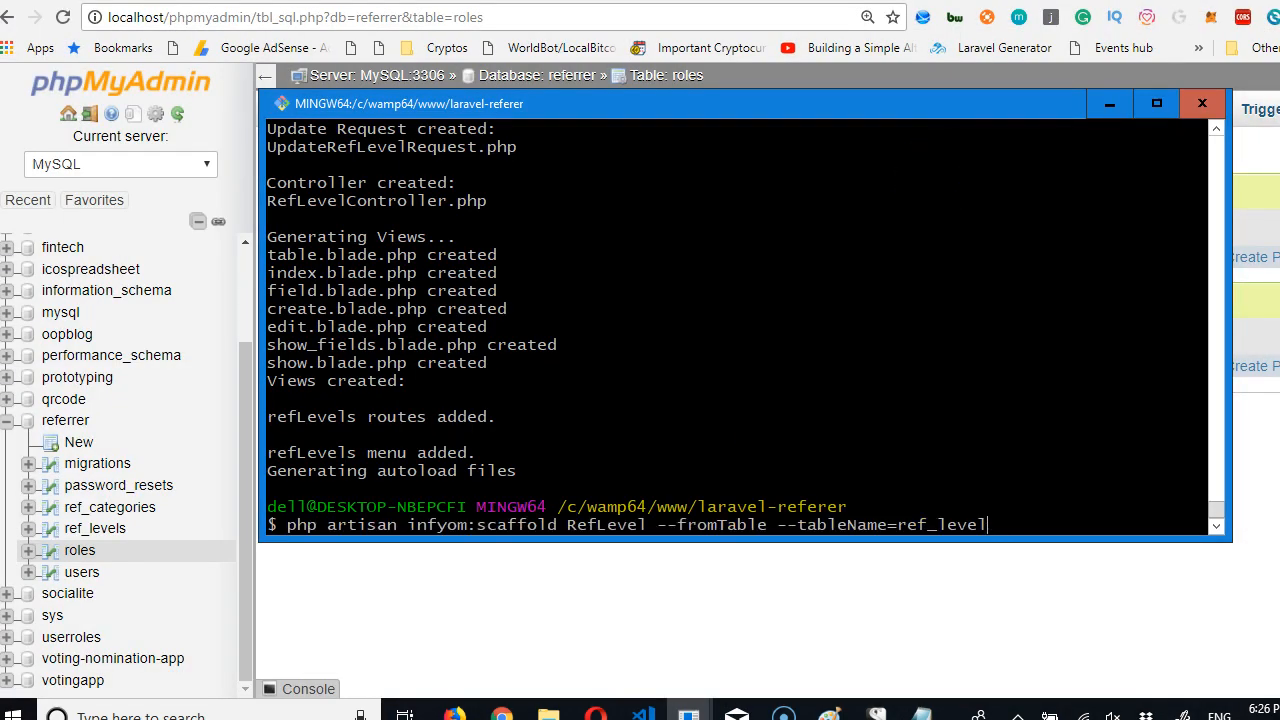
{"action": "type", "text": "ref_ca"}
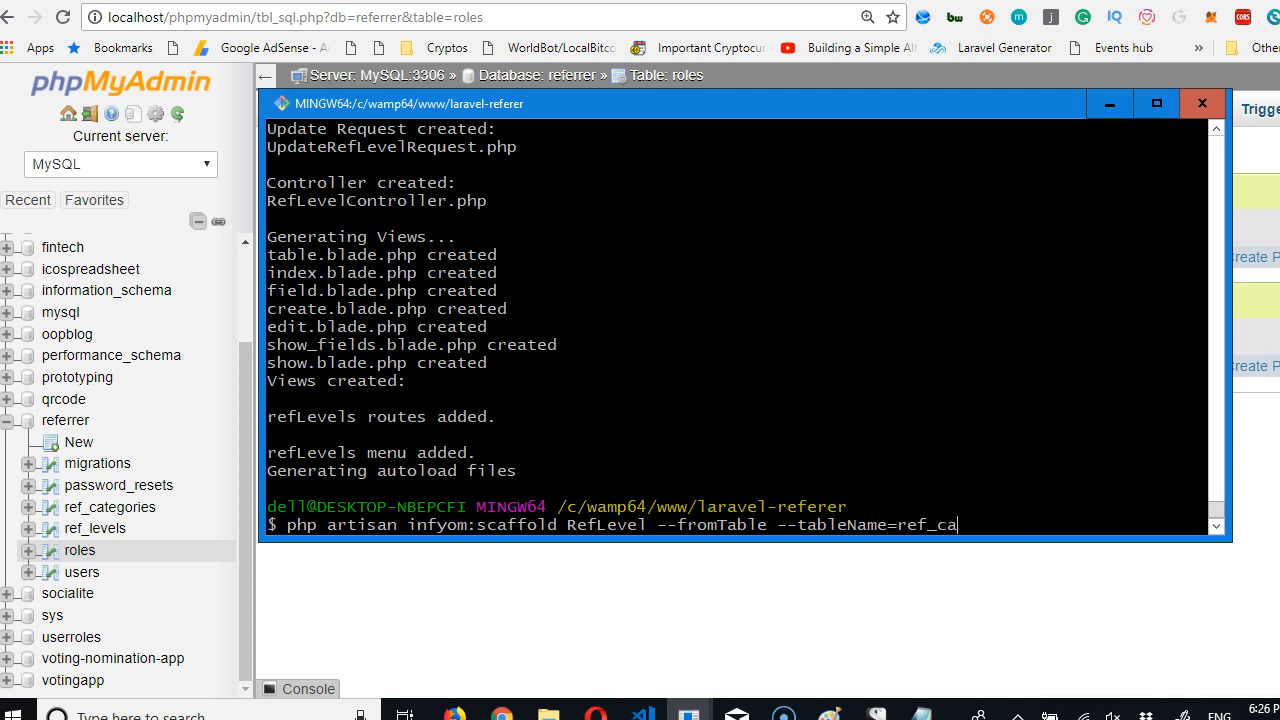
{"action": "type", "text": "tegories"}
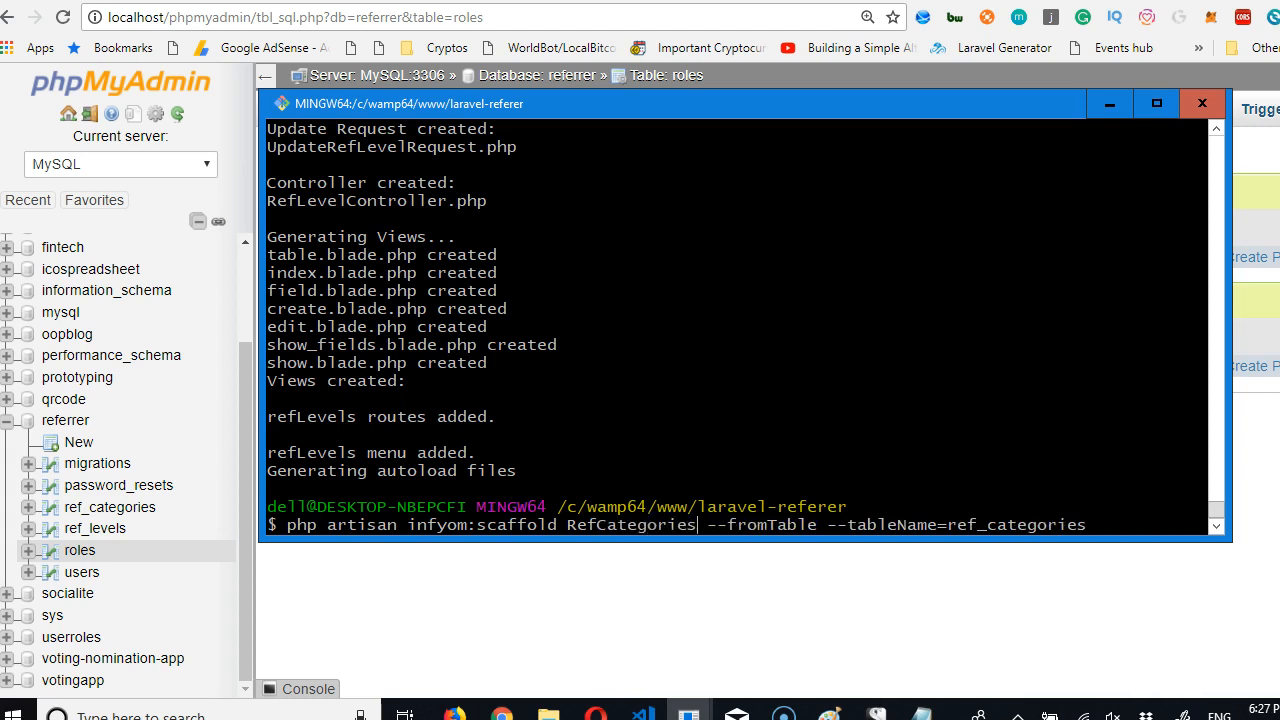
{"action": "key", "text": "Backspace"}
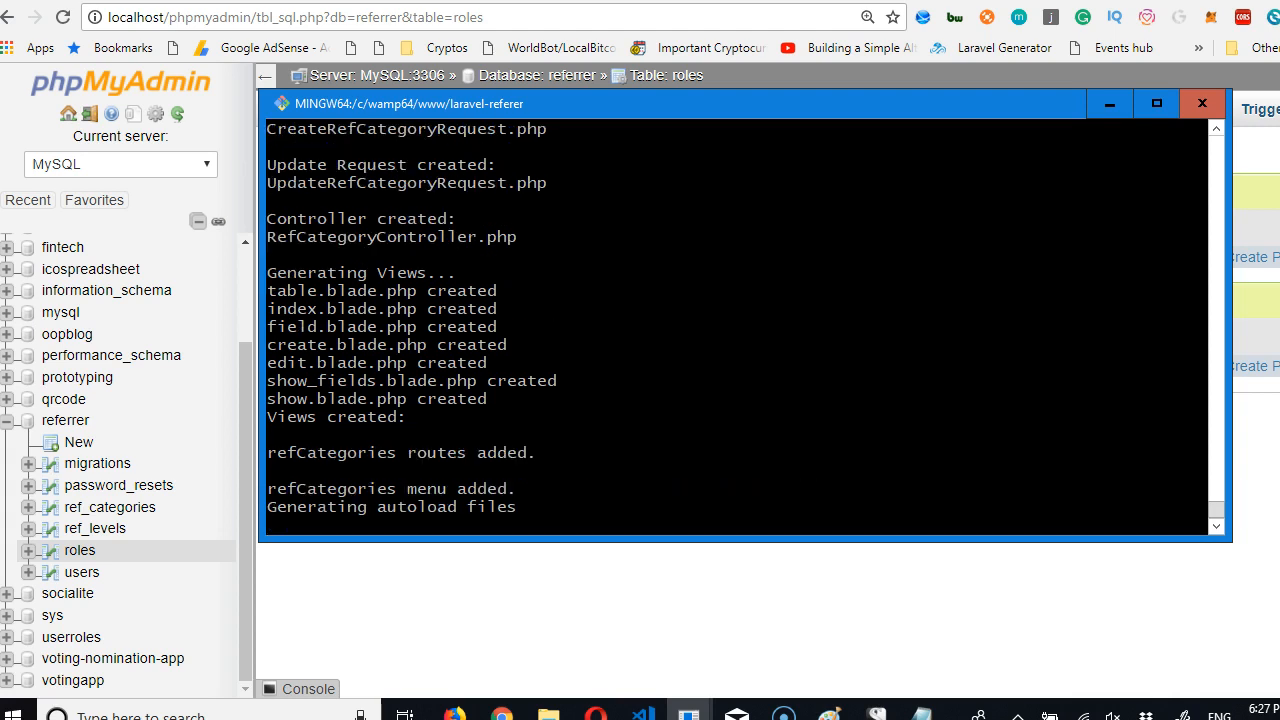
{"action": "mouse_move", "coordinate": [535, 335]}
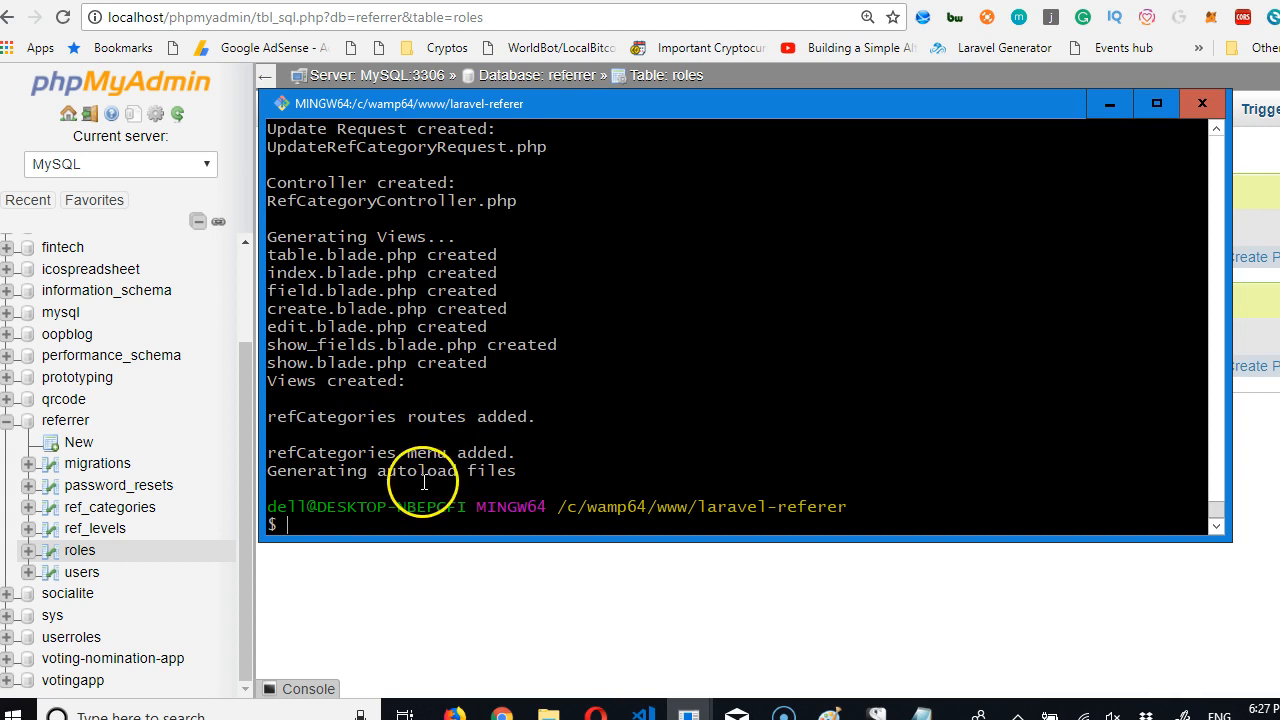
{"action": "mouse_move", "coordinate": [468, 232]}
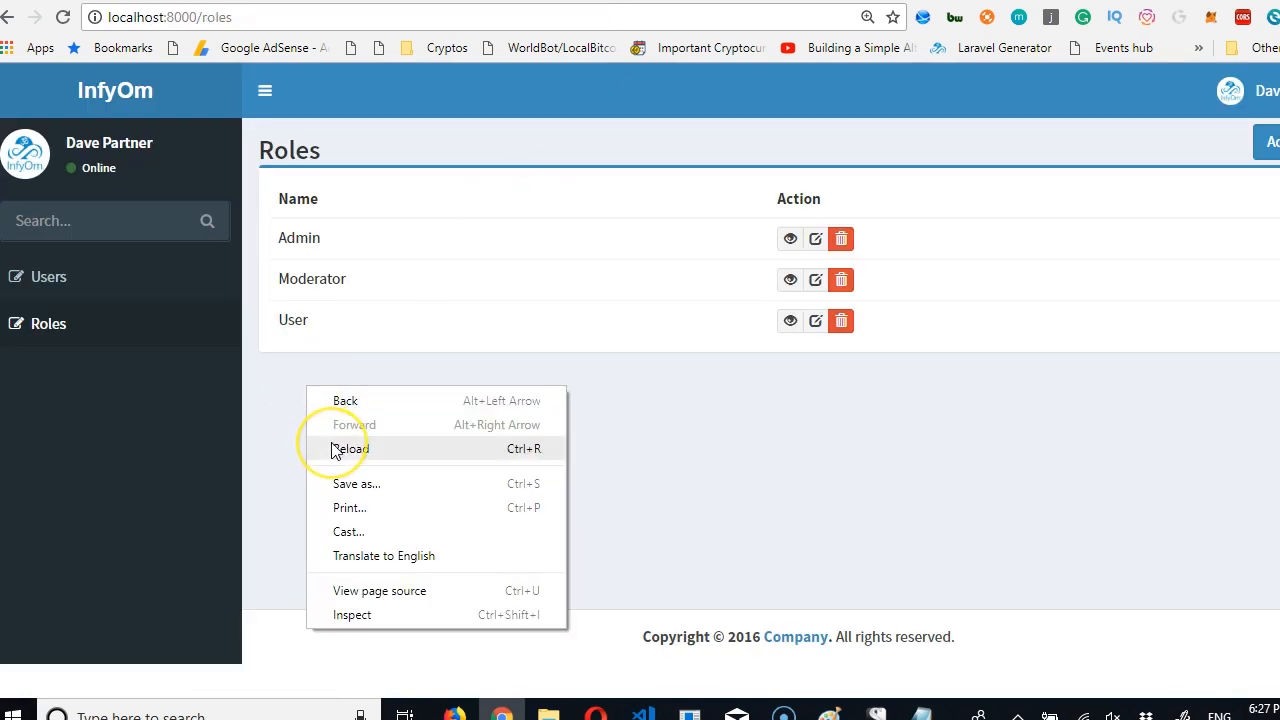
Reload the admin panel and browse Ref Levels, Ref Categories, then back to Ref Levels.
{"action": "left_click", "coordinate": [350, 448]}
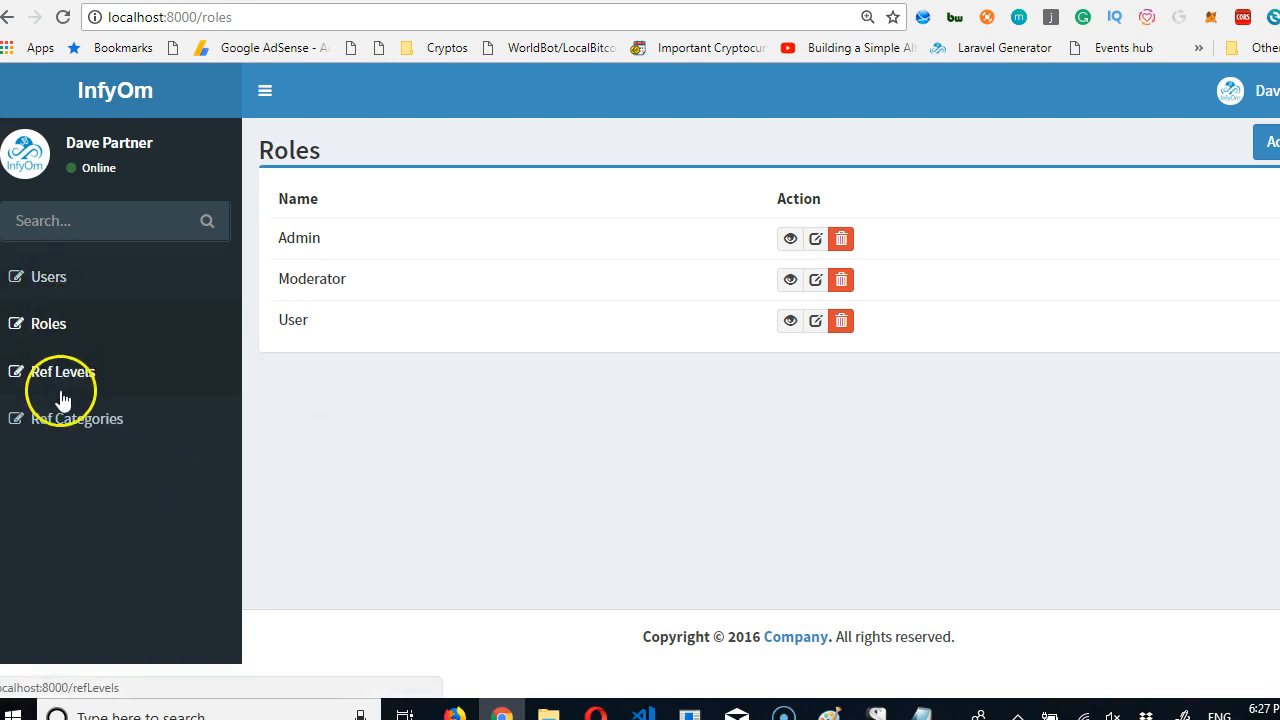
{"action": "left_click", "coordinate": [64, 371]}
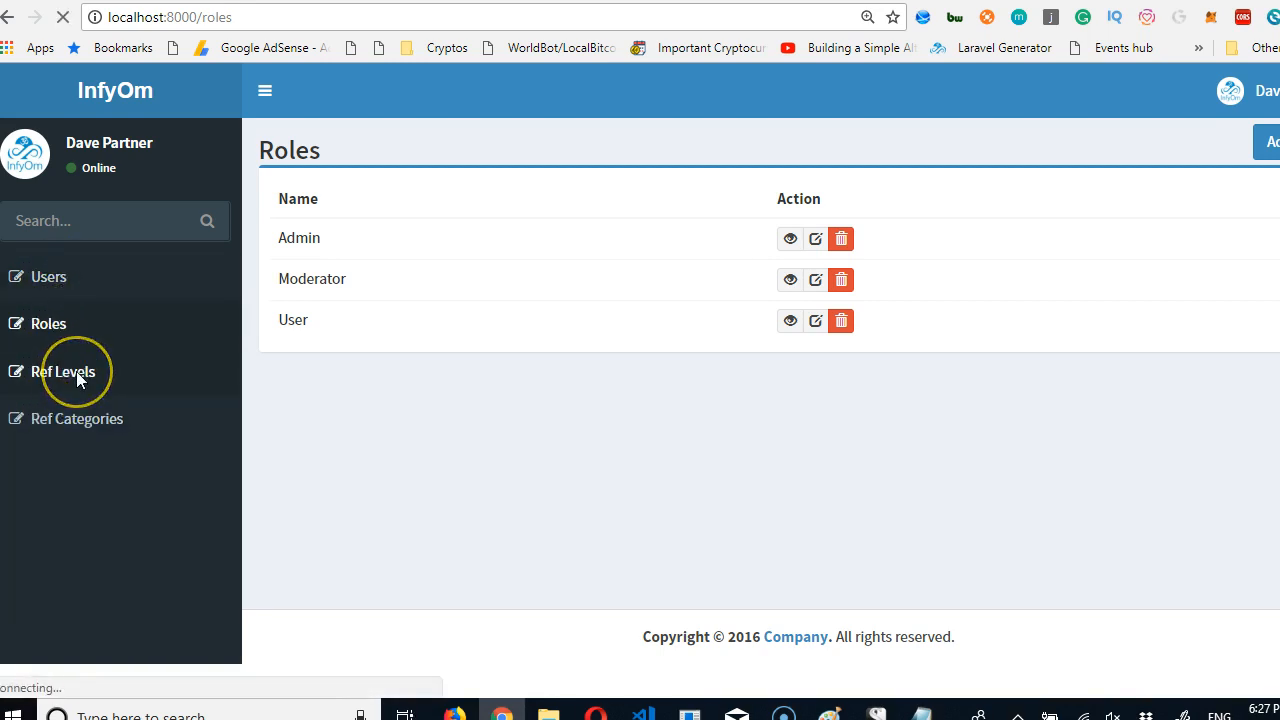
{"action": "left_click", "coordinate": [63, 371]}
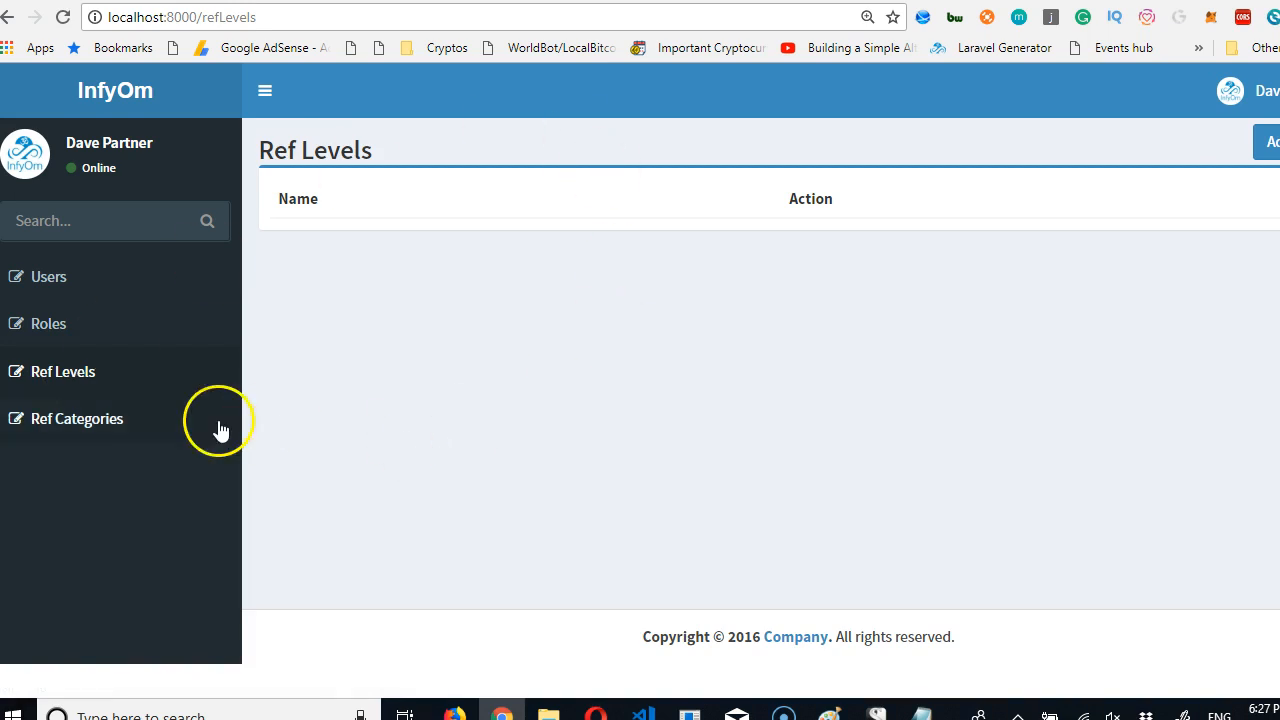
{"action": "left_click", "coordinate": [77, 418]}
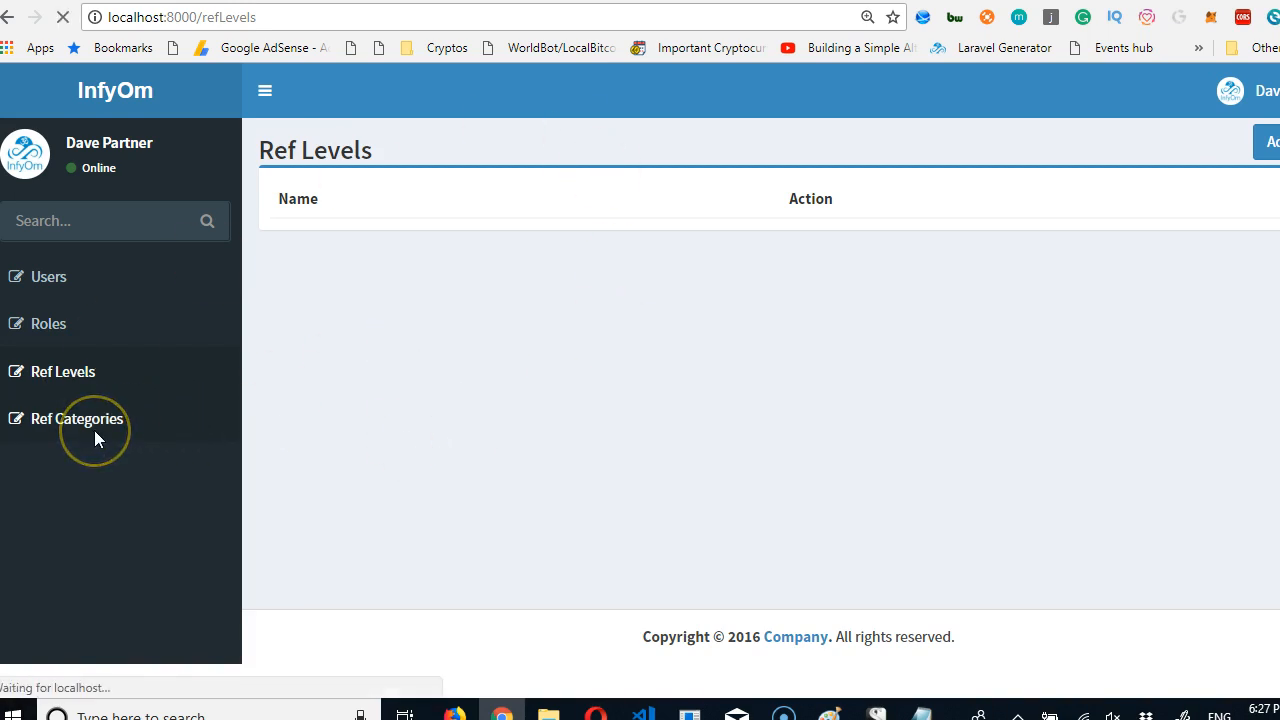
{"action": "left_click", "coordinate": [77, 418]}
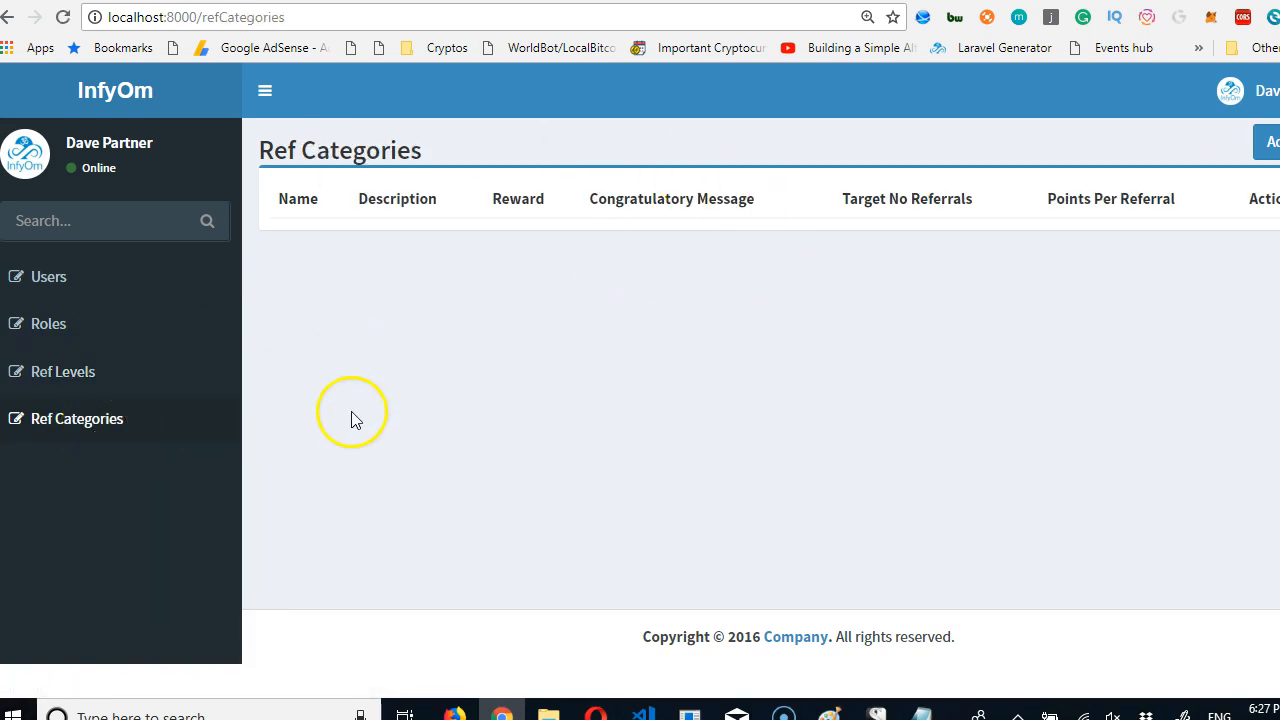
{"action": "left_click", "coordinate": [63, 371]}
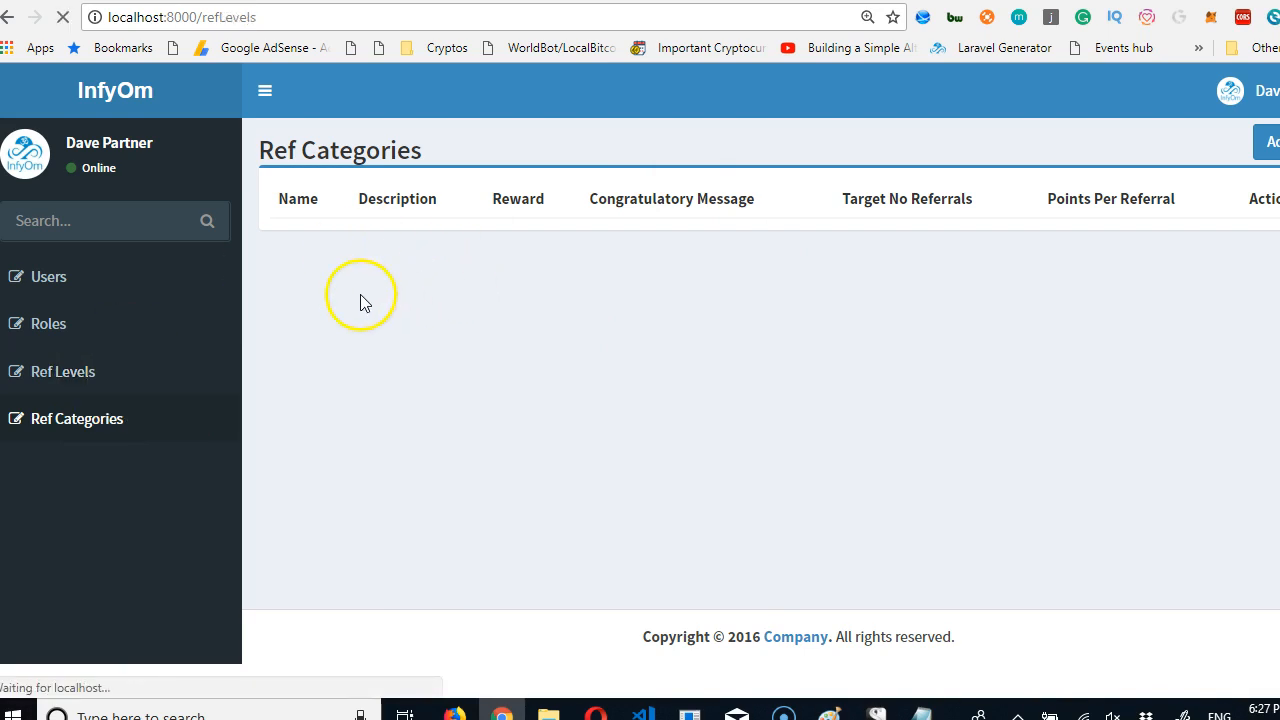
{"action": "left_click", "coordinate": [62, 371]}
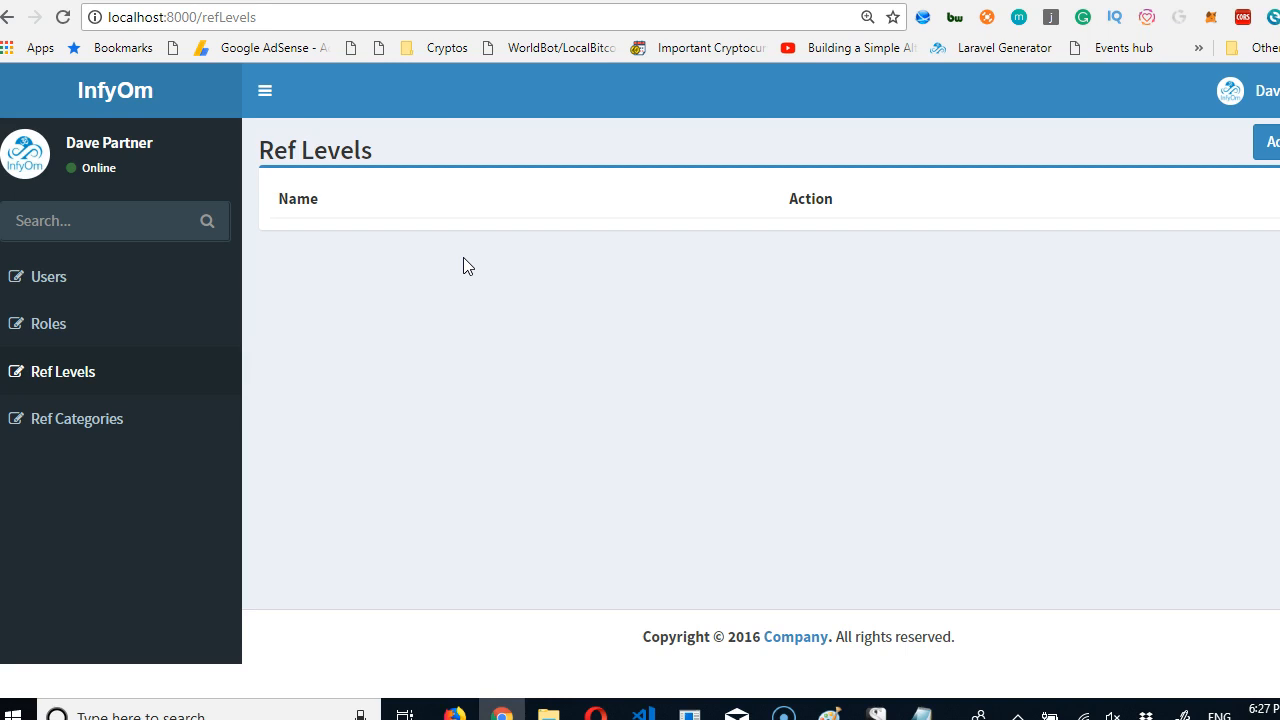
{"action": "mouse_move", "coordinate": [883, 127]}
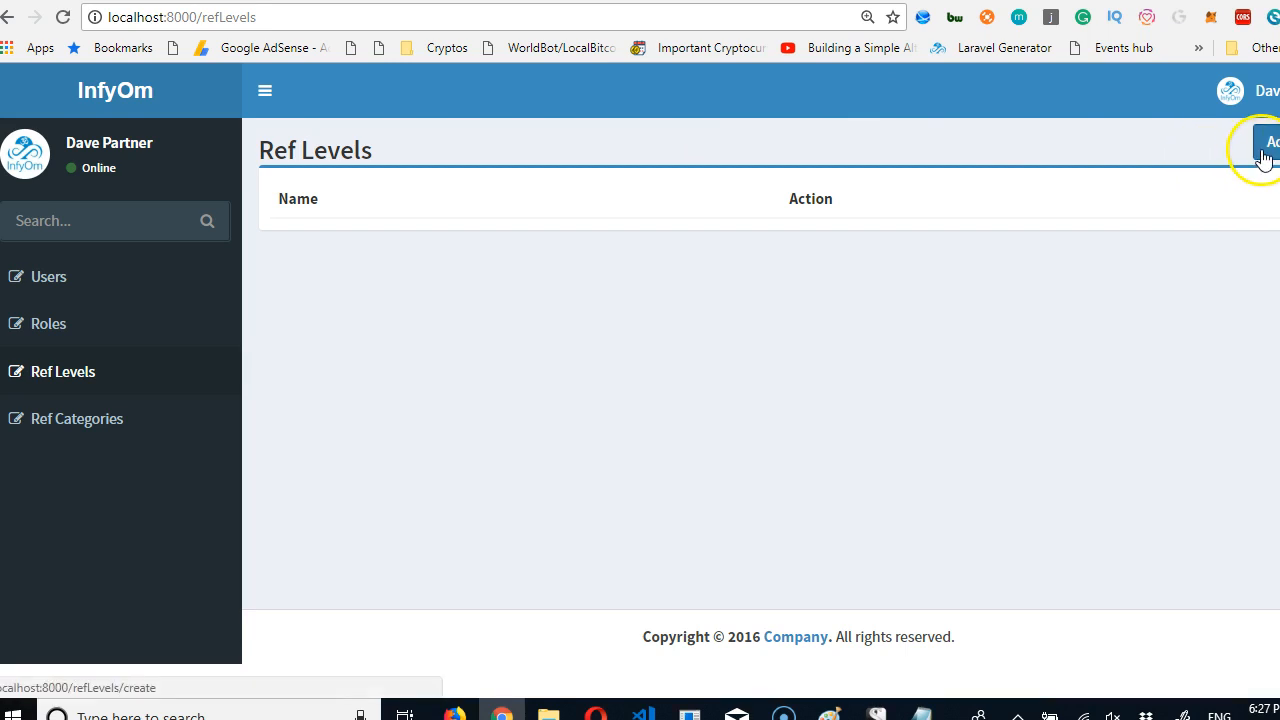
Add and save two ref levels named Gold and Bronze.
{"action": "left_click", "coordinate": [1271, 142]}
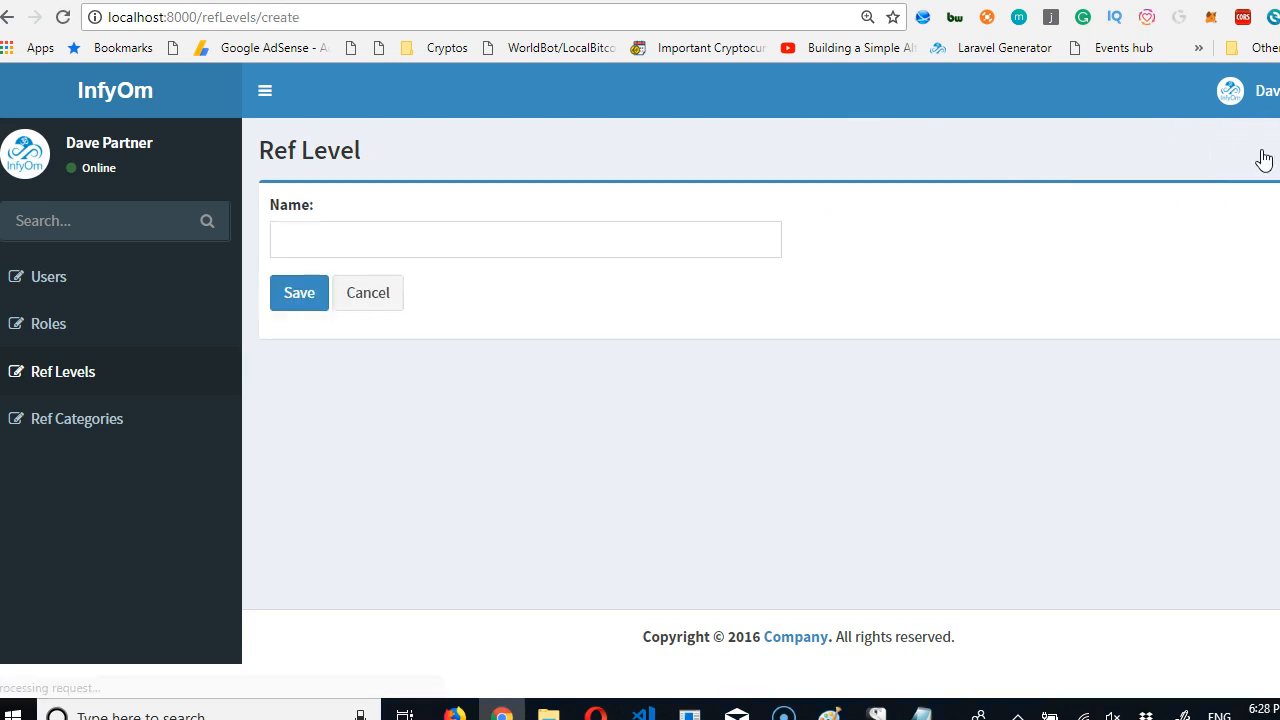
{"action": "left_click", "coordinate": [525, 239]}
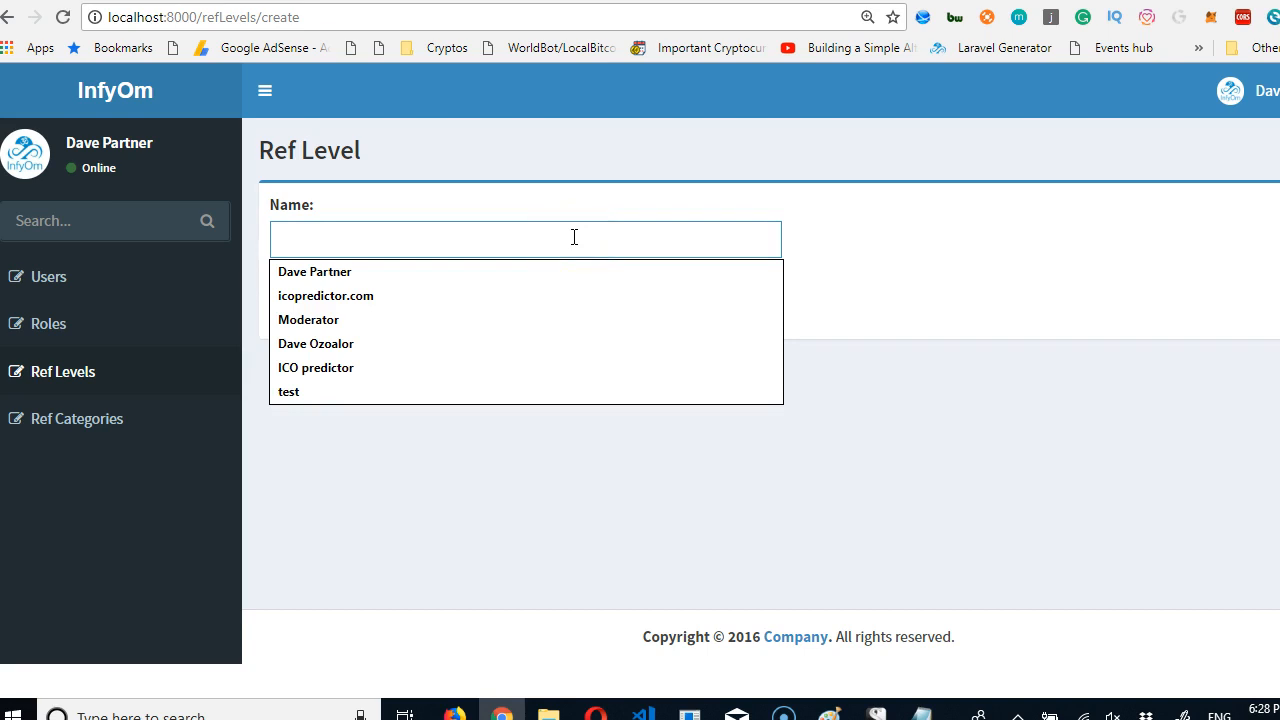
{"action": "type", "text": "Gold"}
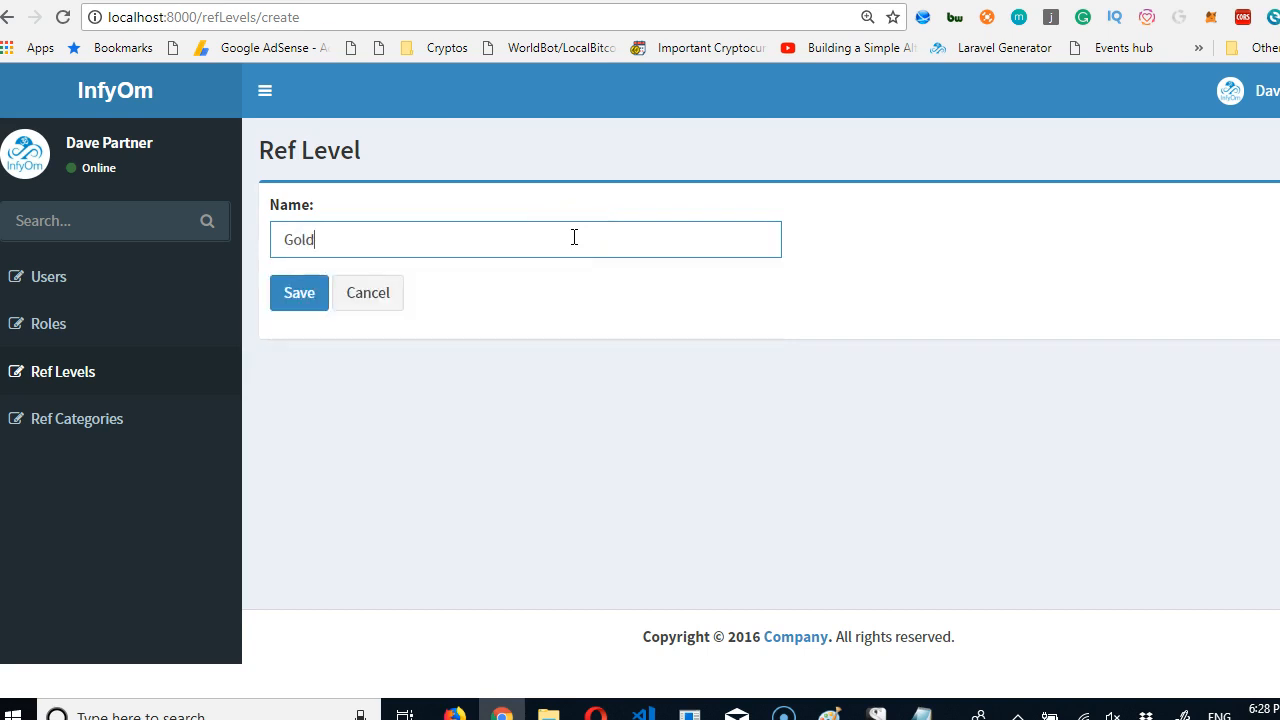
{"action": "left_click", "coordinate": [298, 292]}
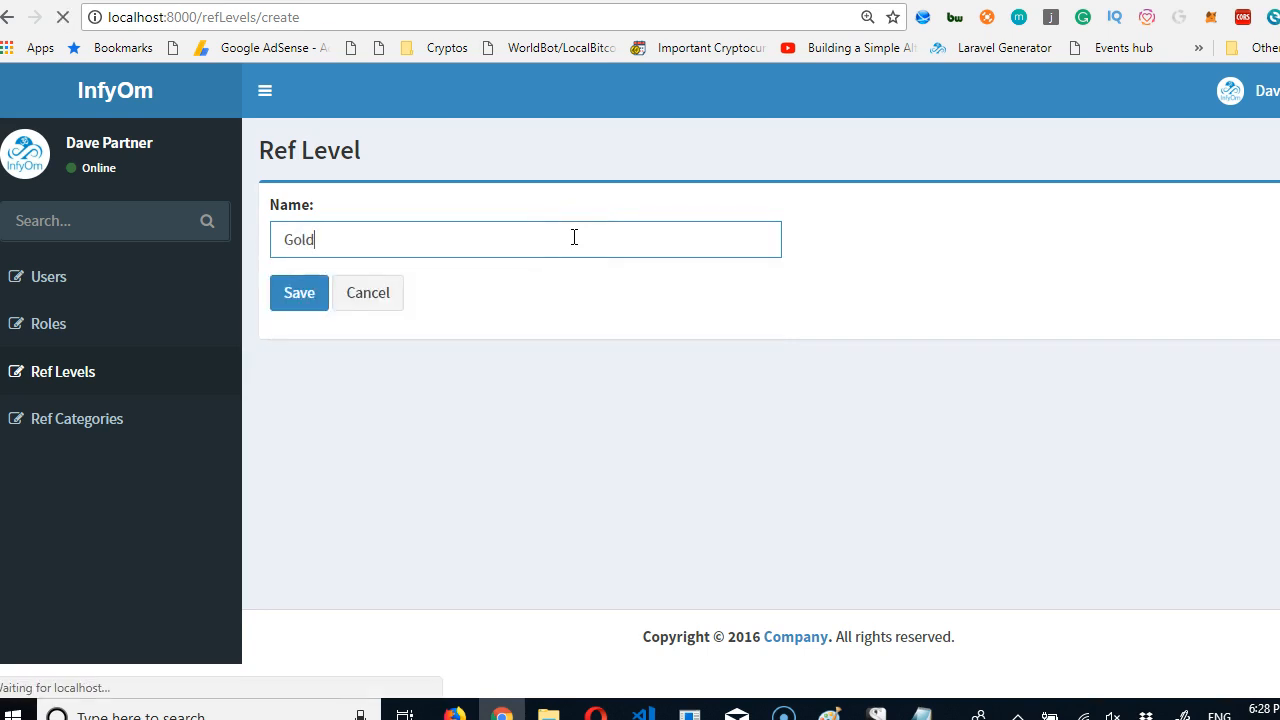
{"action": "left_click", "coordinate": [299, 292]}
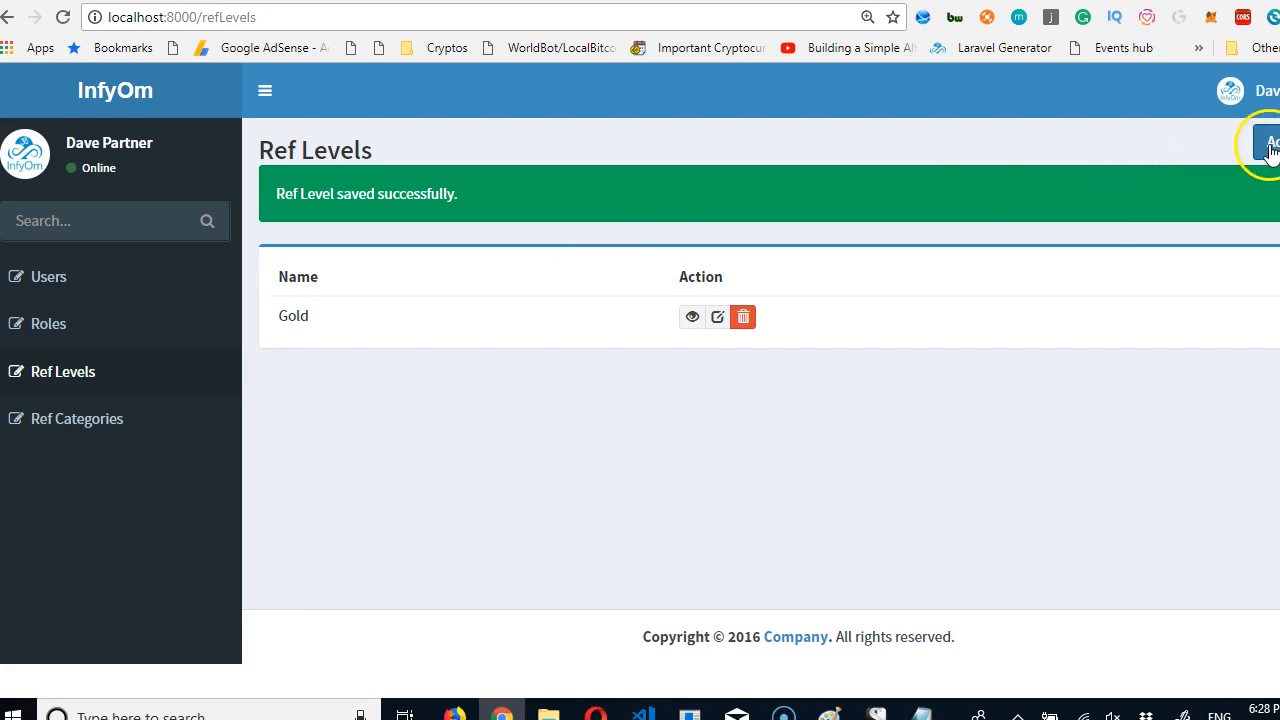
{"action": "left_click", "coordinate": [1272, 143]}
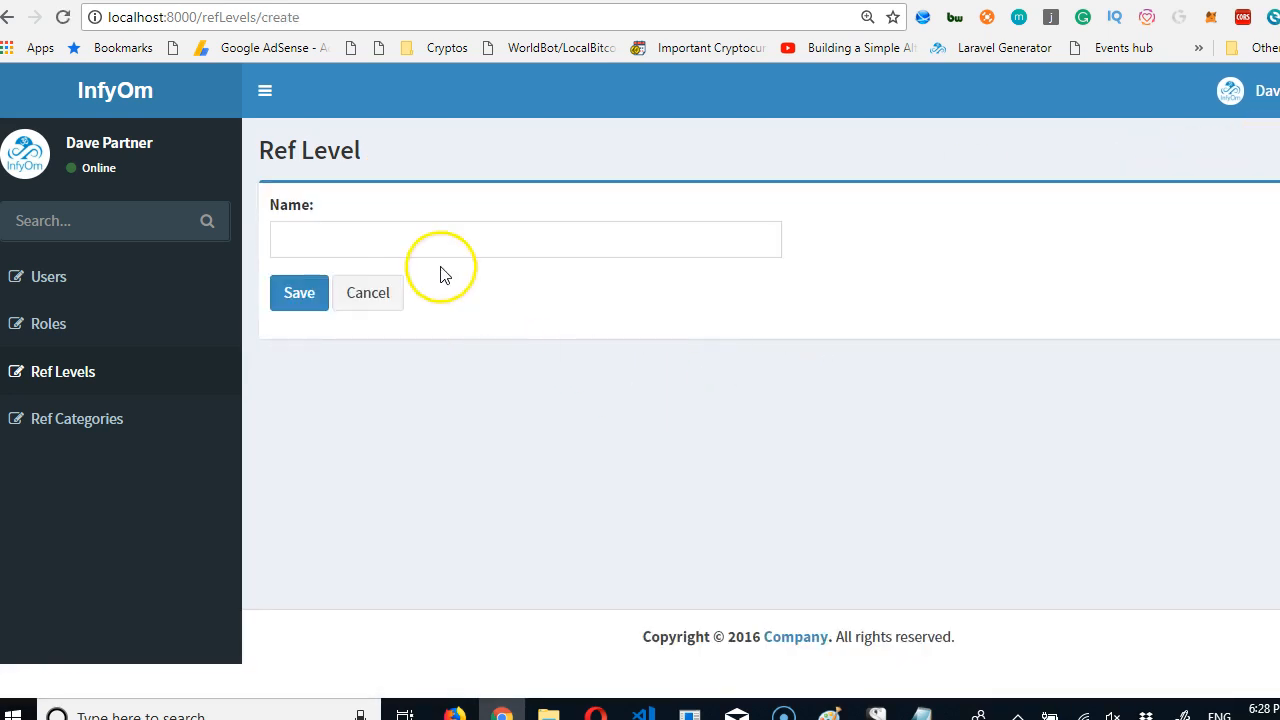
{"action": "type", "text": "Bronz"}
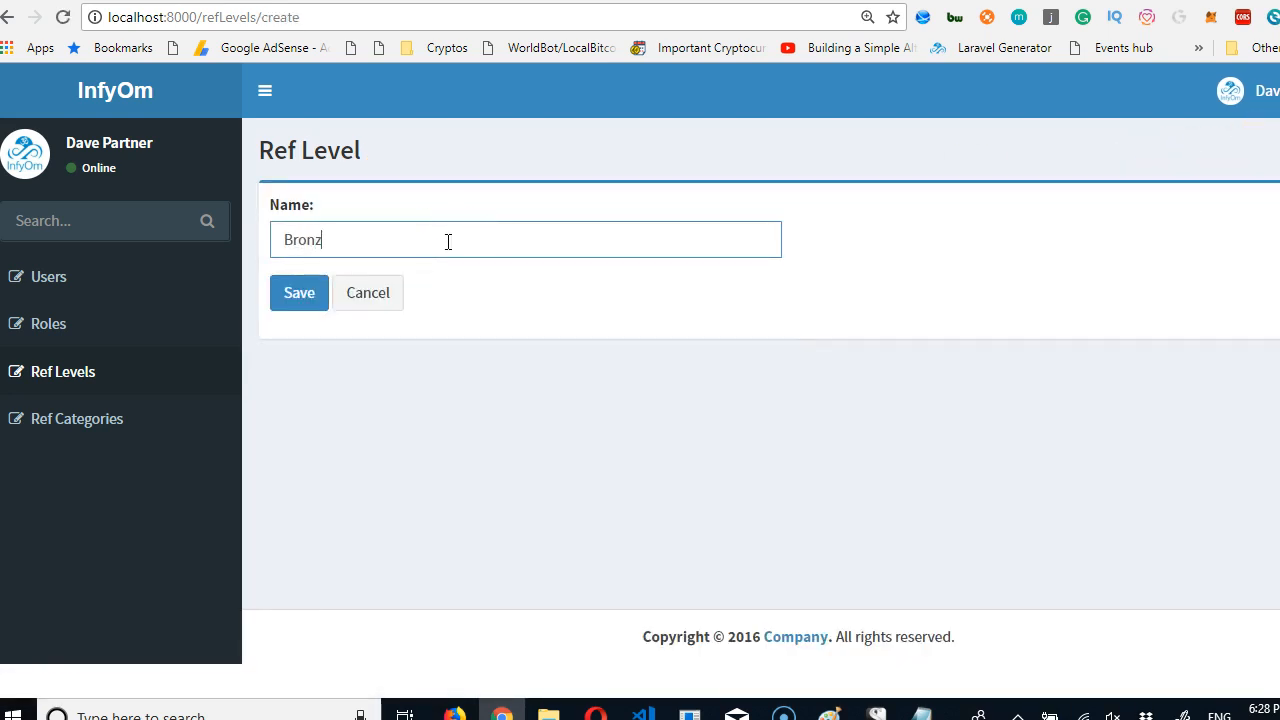
{"action": "type", "text": "e"}
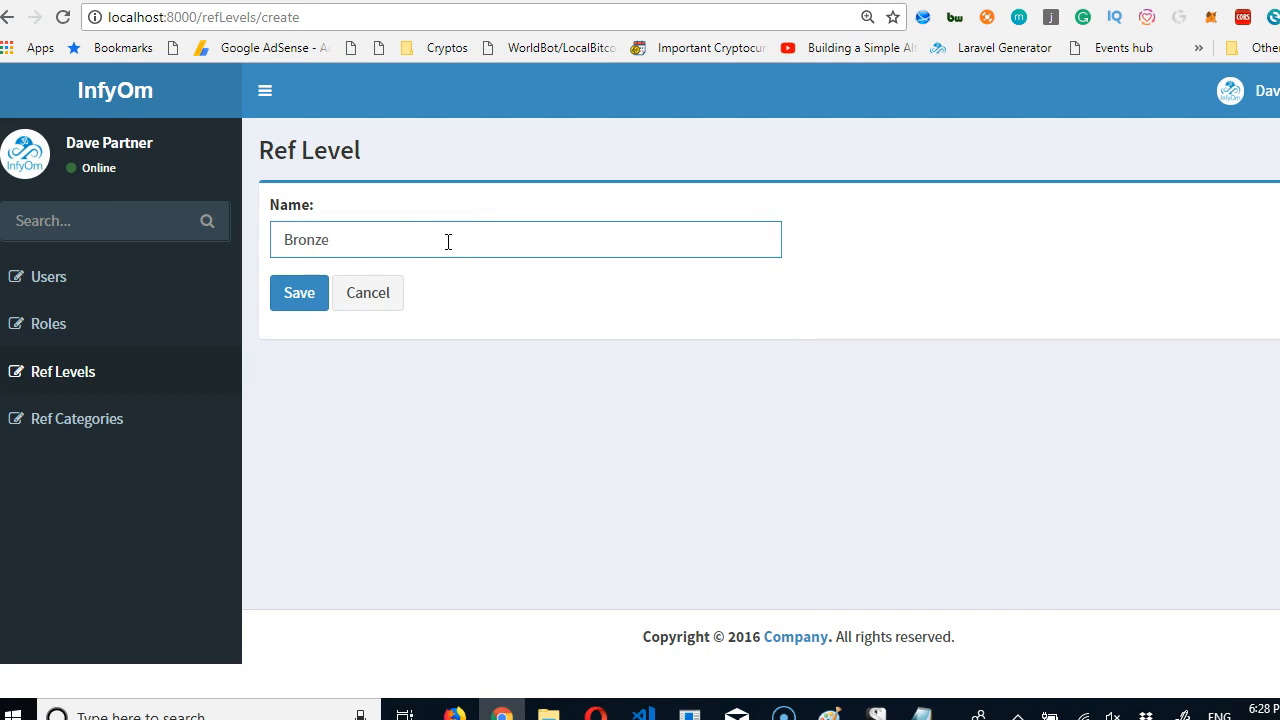
{"action": "left_click", "coordinate": [299, 293]}
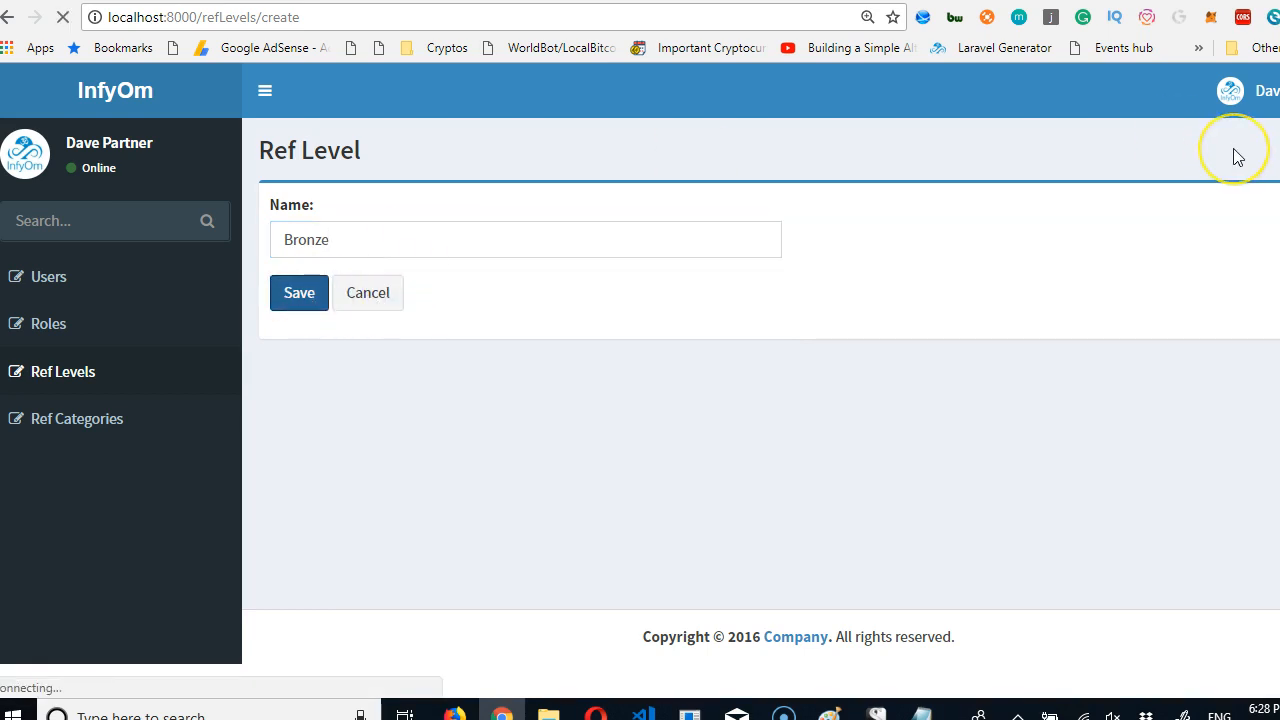
{"action": "left_click", "coordinate": [299, 292]}
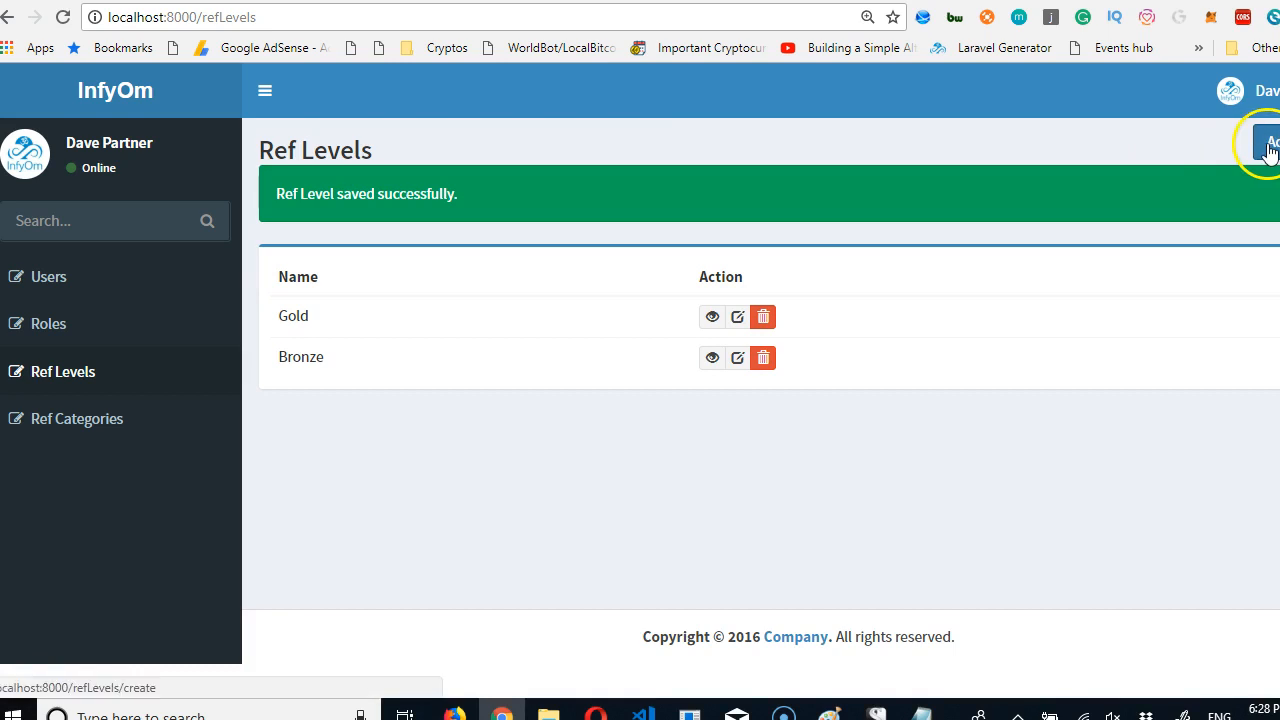
Add and save a third ref level named Silver.
{"action": "left_click", "coordinate": [1272, 140]}
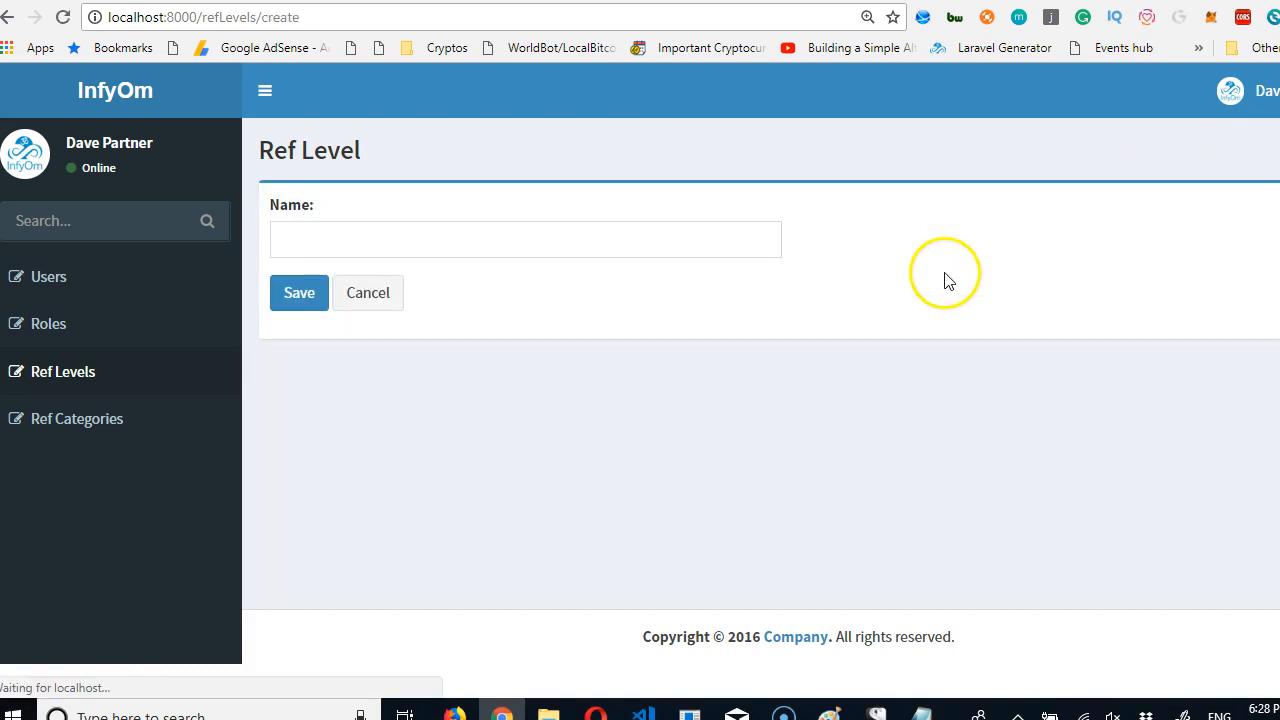
{"action": "left_click", "coordinate": [504, 239]}
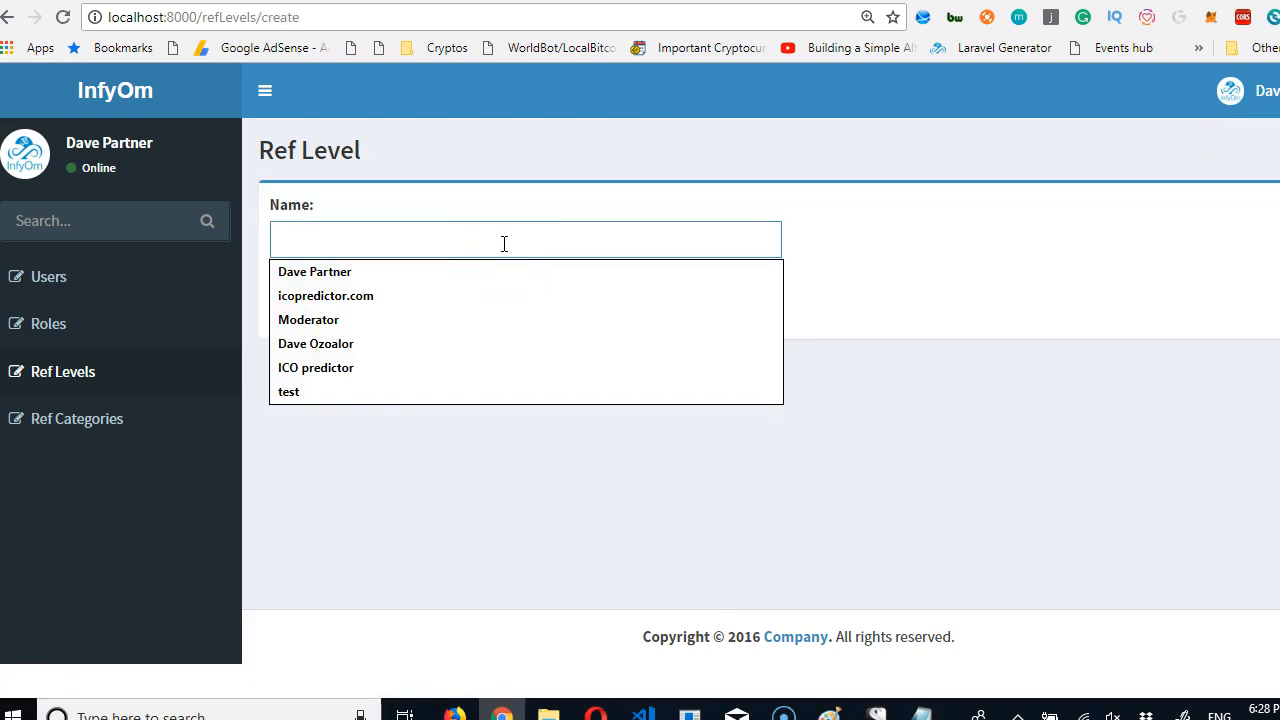
{"action": "type", "text": "Silver"}
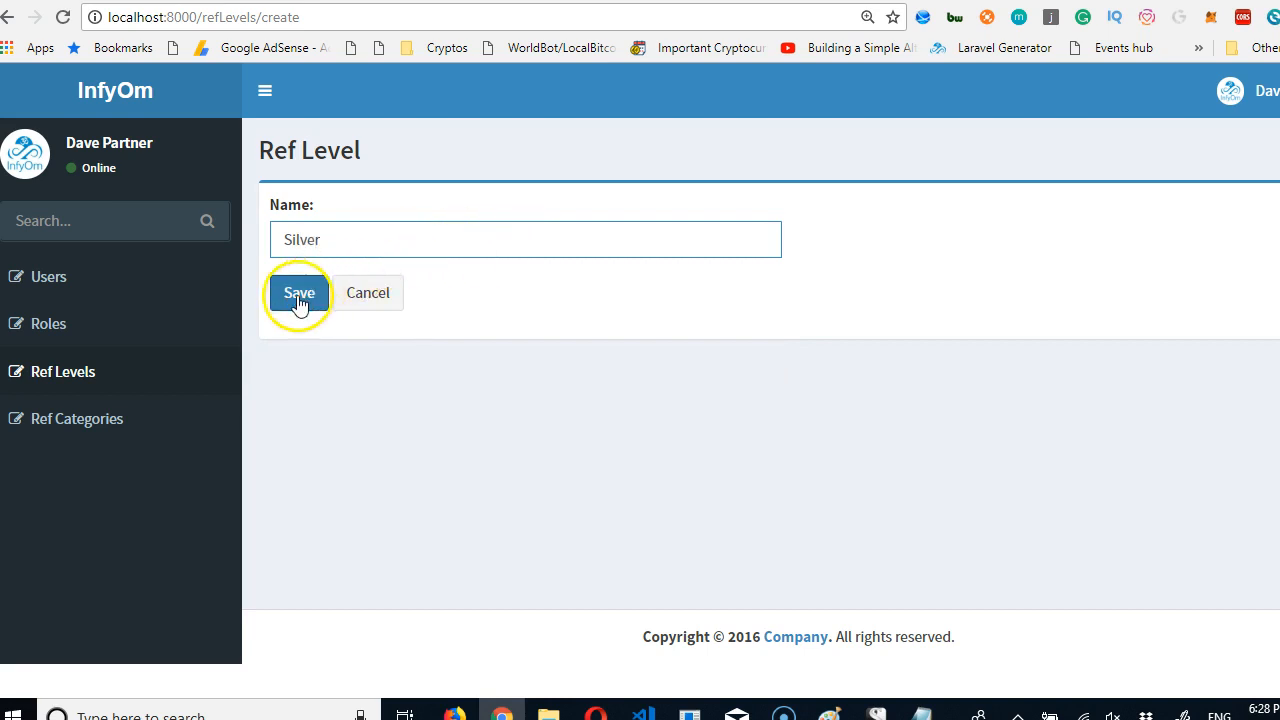
{"action": "left_click", "coordinate": [298, 292]}
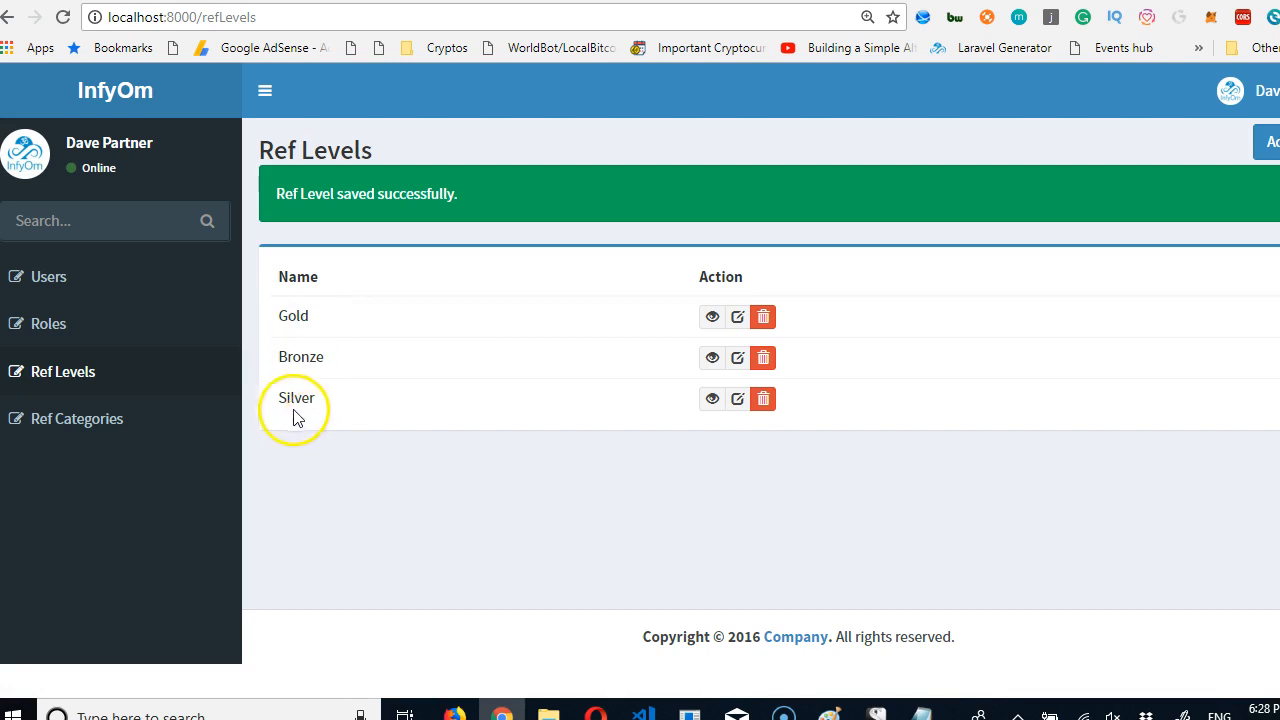
{"action": "left_click", "coordinate": [737, 357]}
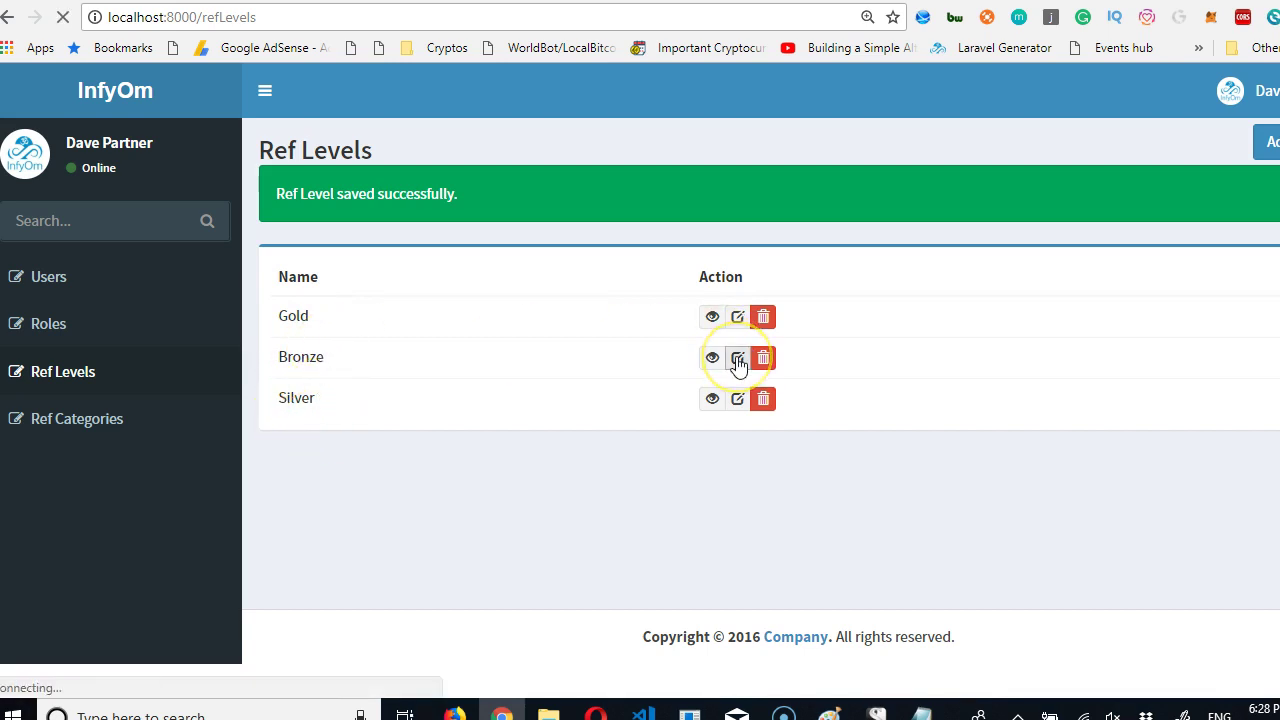
Rename the second level from Bronze to Silver and the third from Silver to Bronze.
{"action": "left_click", "coordinate": [737, 357]}
{"action": "type", "text": "Silver"}
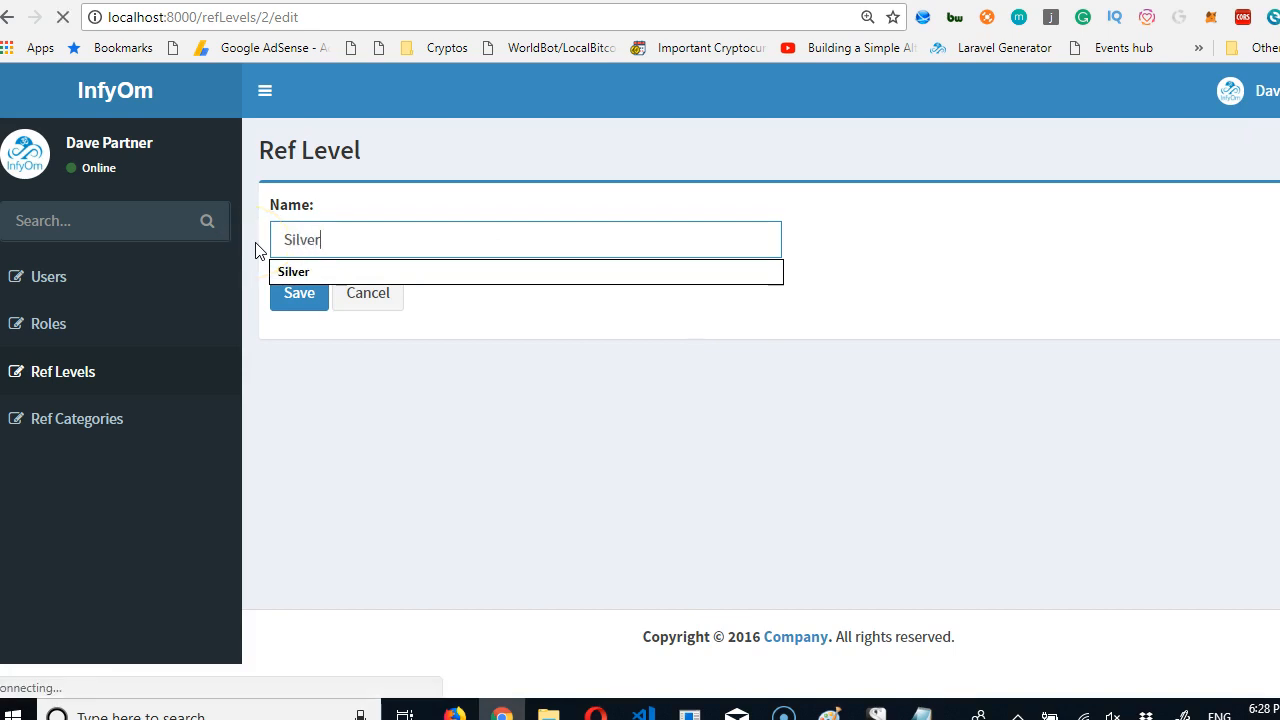
{"action": "left_click", "coordinate": [299, 293]}
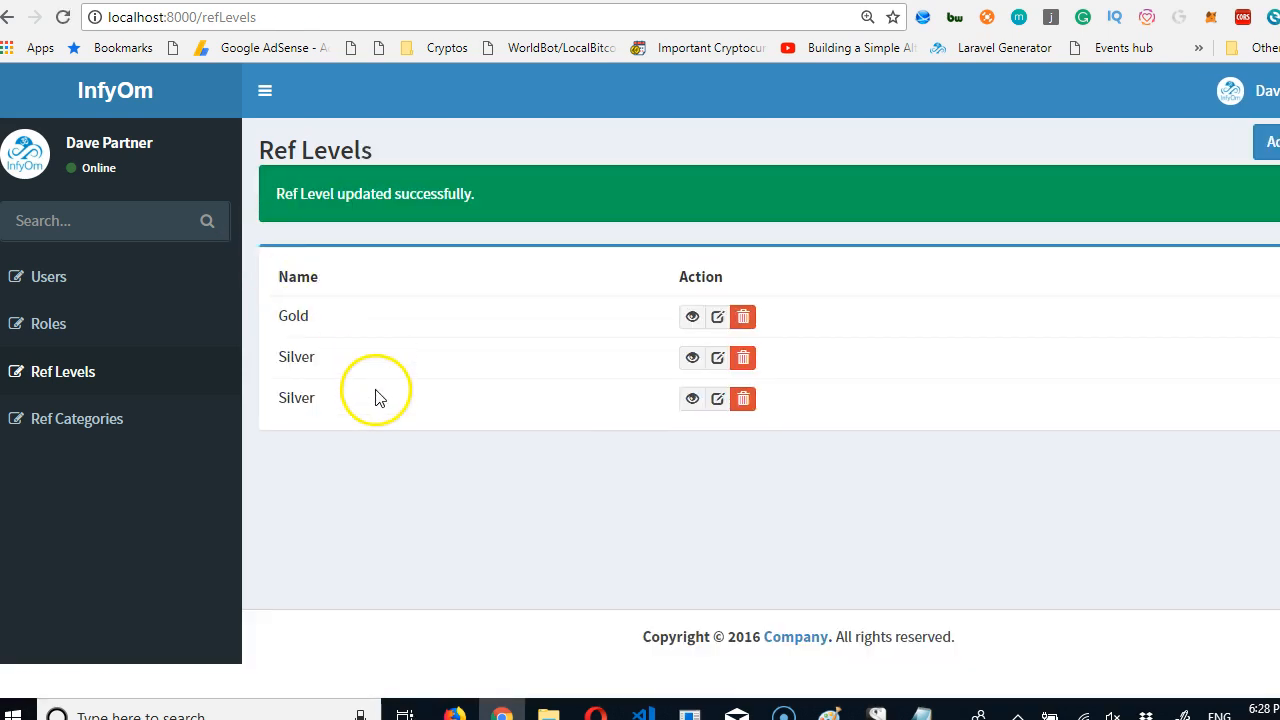
{"action": "left_click", "coordinate": [717, 398]}
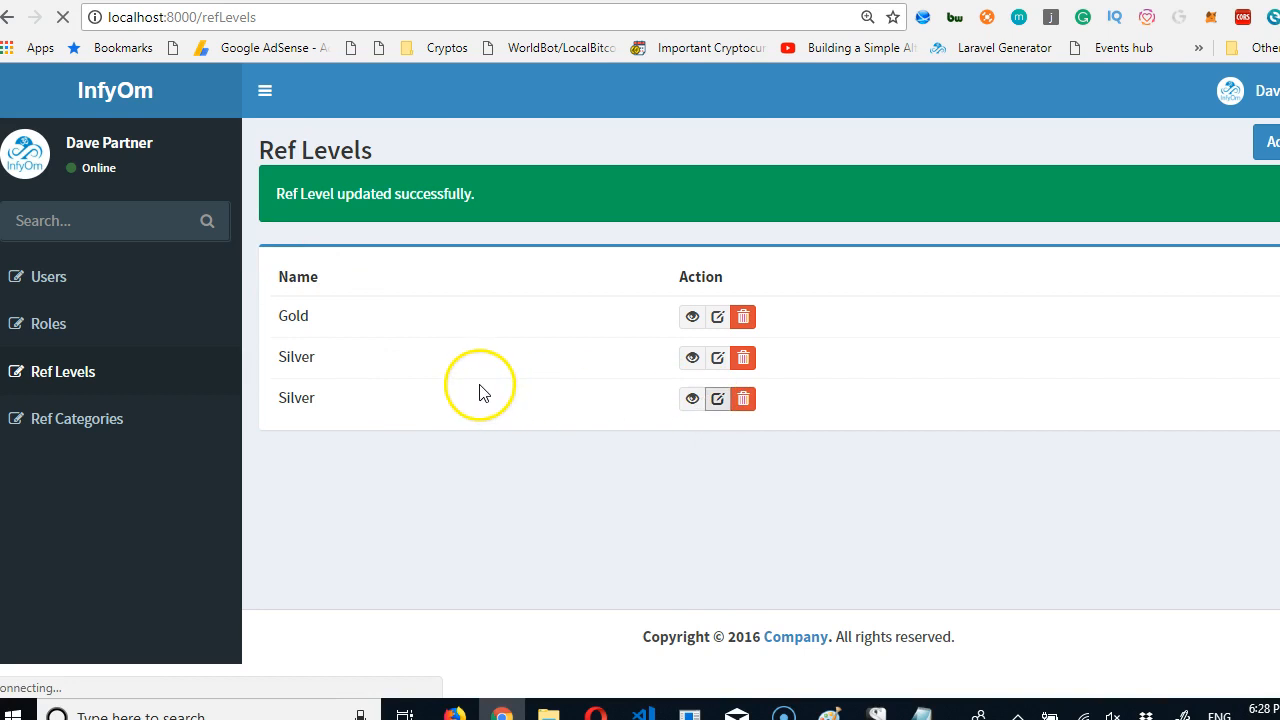
{"action": "left_click", "coordinate": [717, 398]}
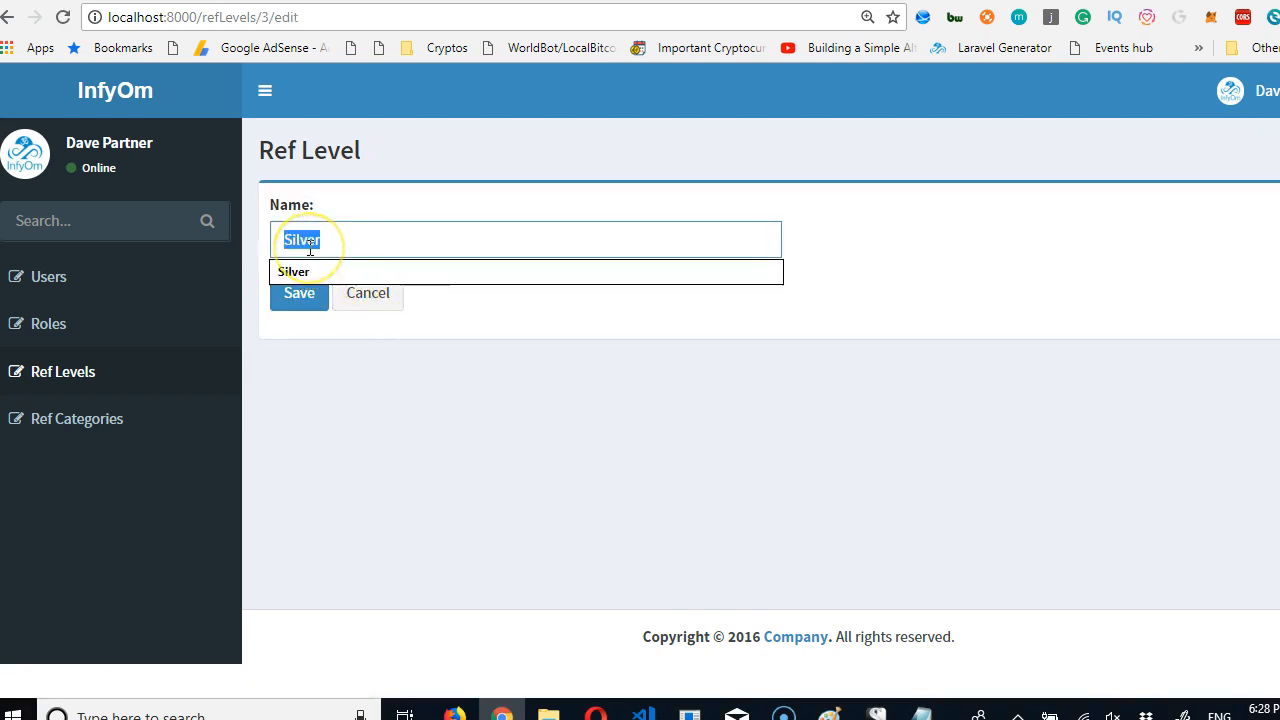
{"action": "type", "text": "Bronze"}
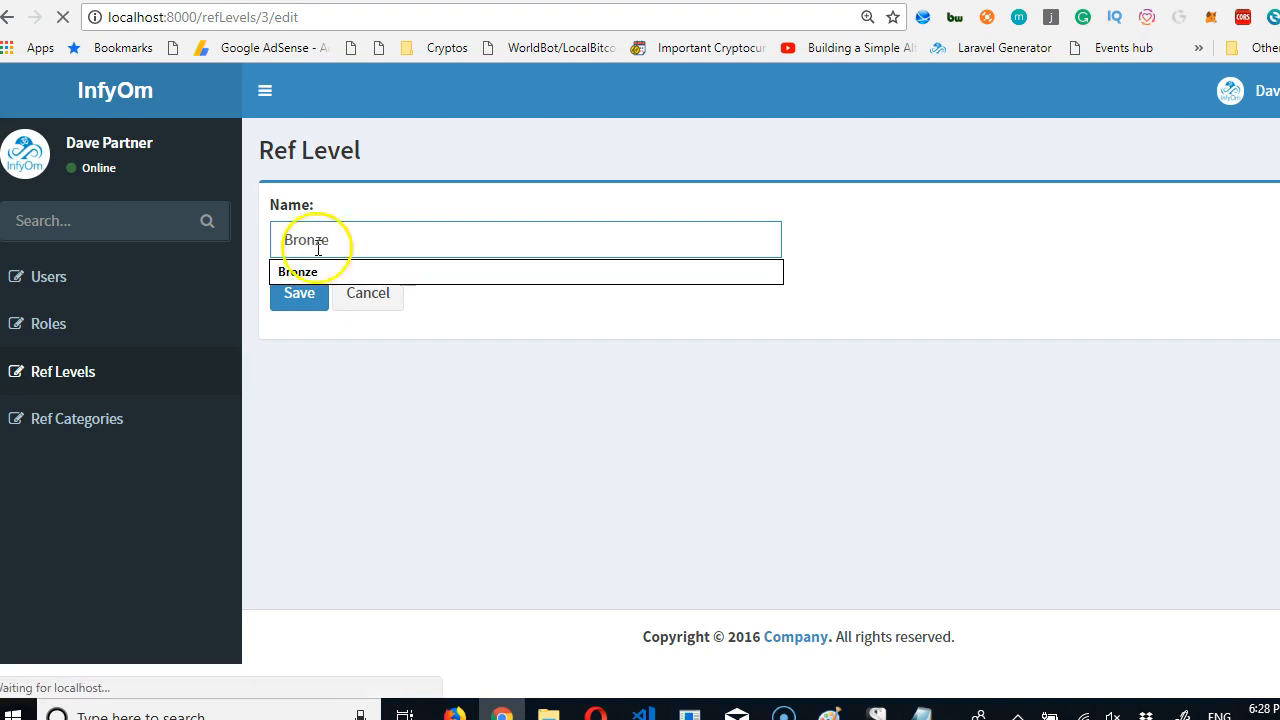
{"action": "left_click", "coordinate": [299, 292]}
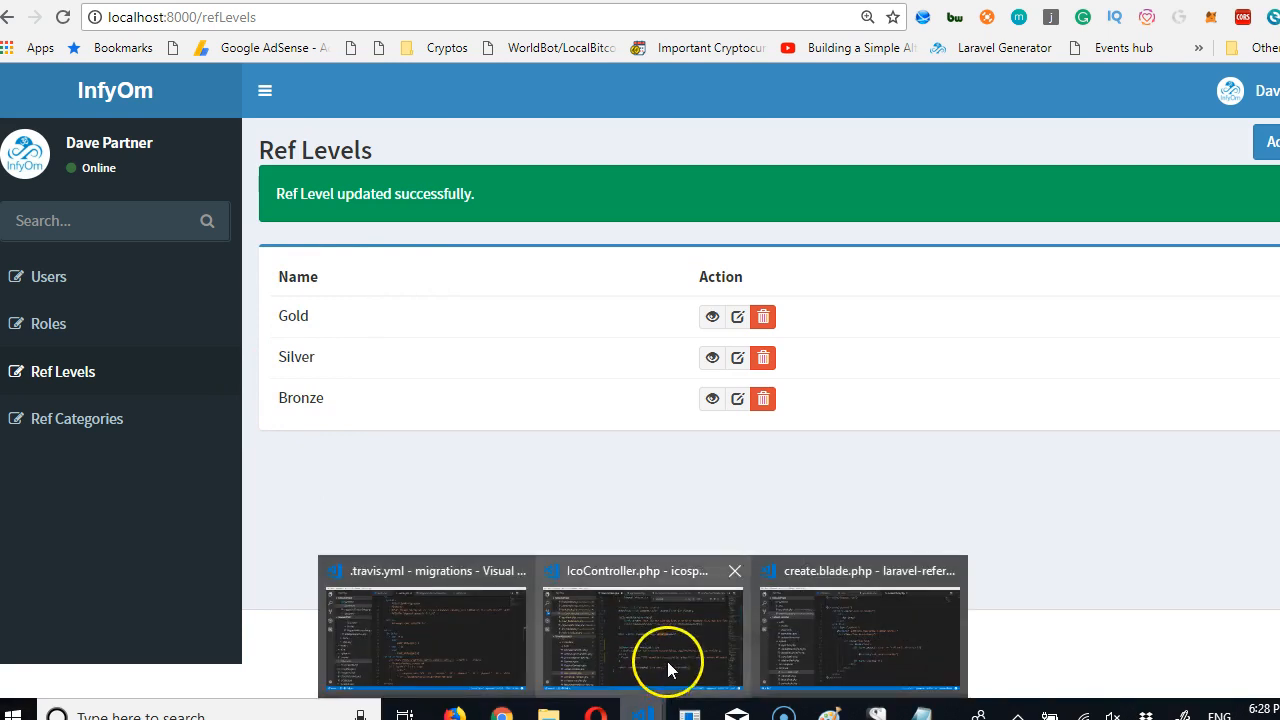
In database/migrations/create_ref_levels_table.php, append ->unique() to the name string column.
{"action": "left_click", "coordinate": [857, 625]}
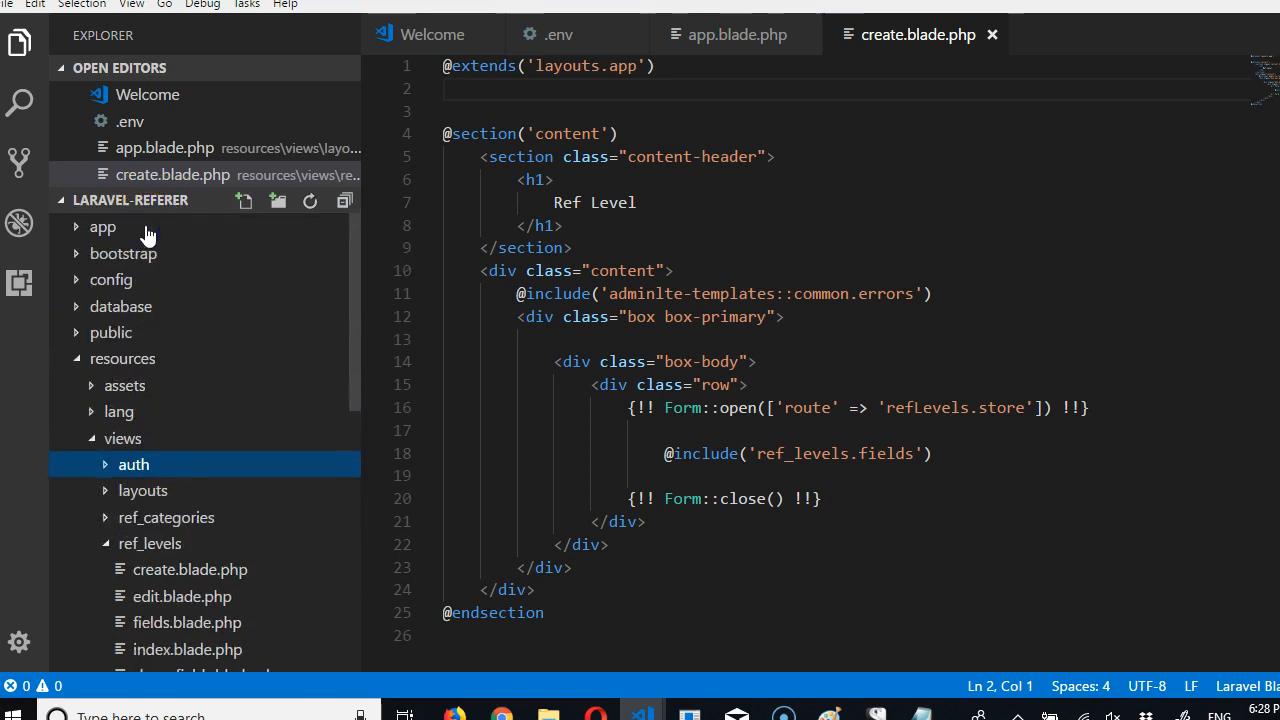
{"action": "left_click", "coordinate": [122, 358]}
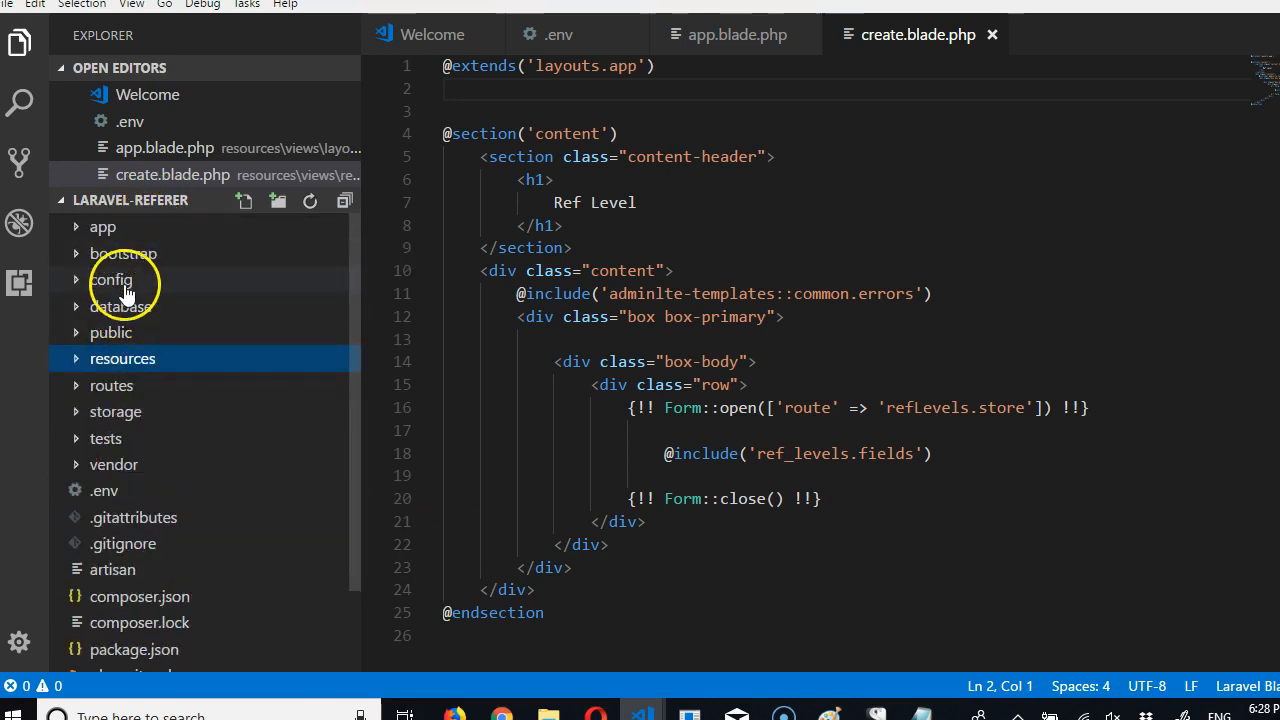
{"action": "left_click", "coordinate": [121, 306]}
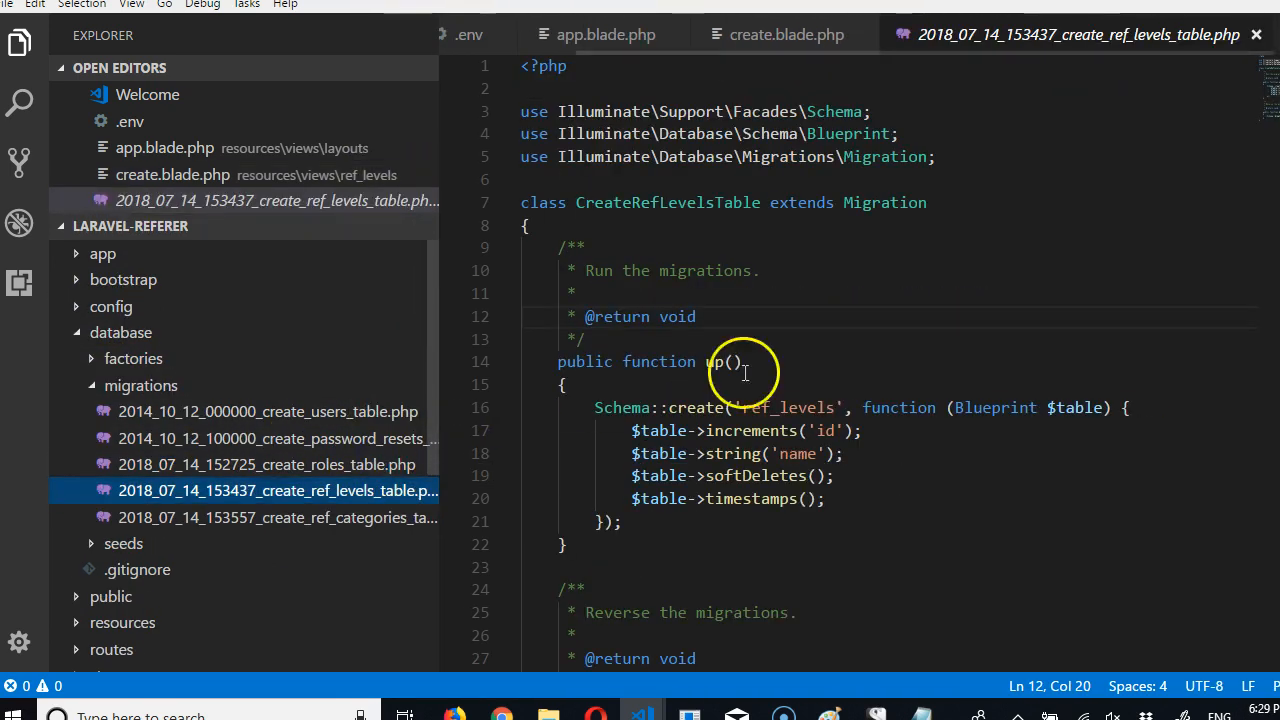
{"action": "mouse_move", "coordinate": [840, 460]}
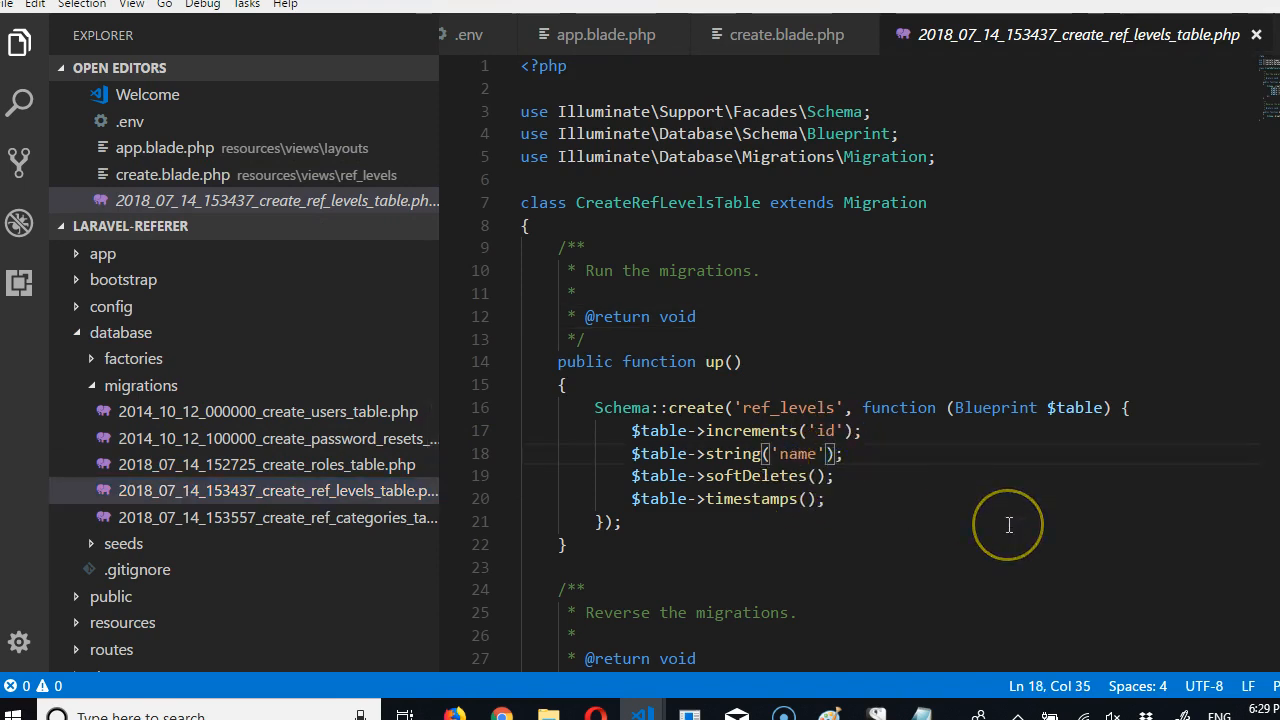
{"action": "type", "text": "->un"}
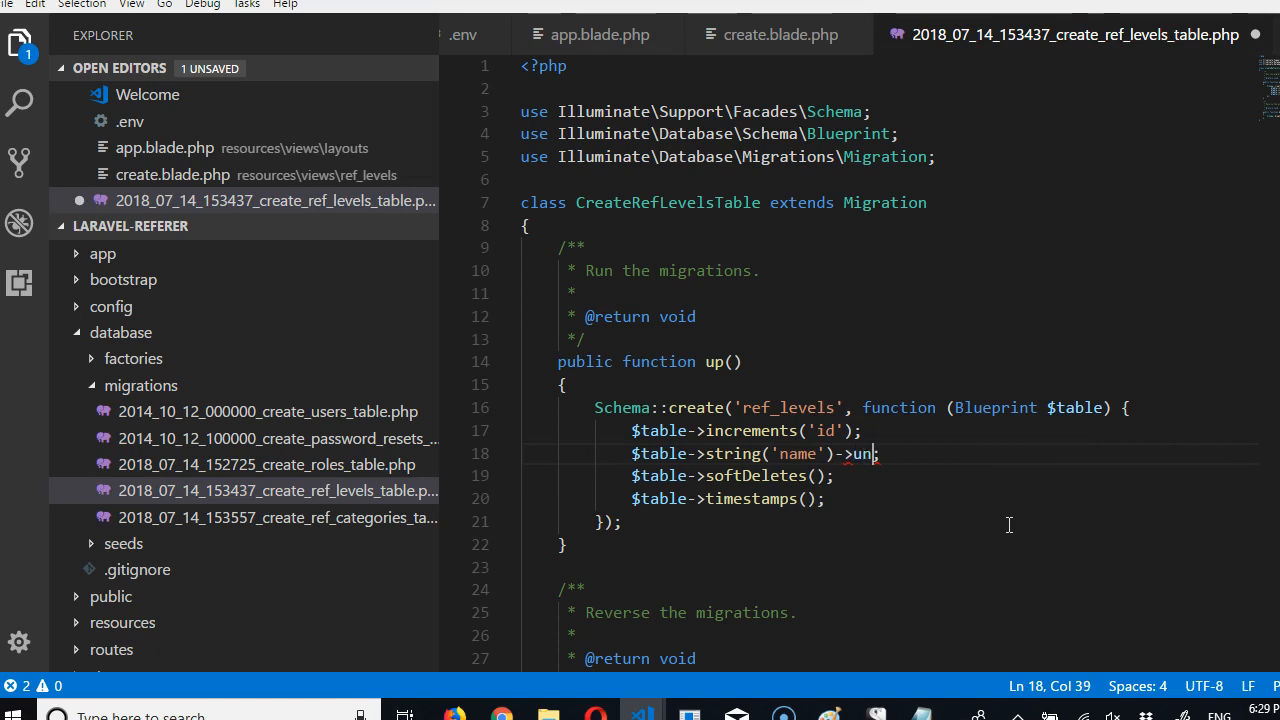
{"action": "type", "text": "iq"}
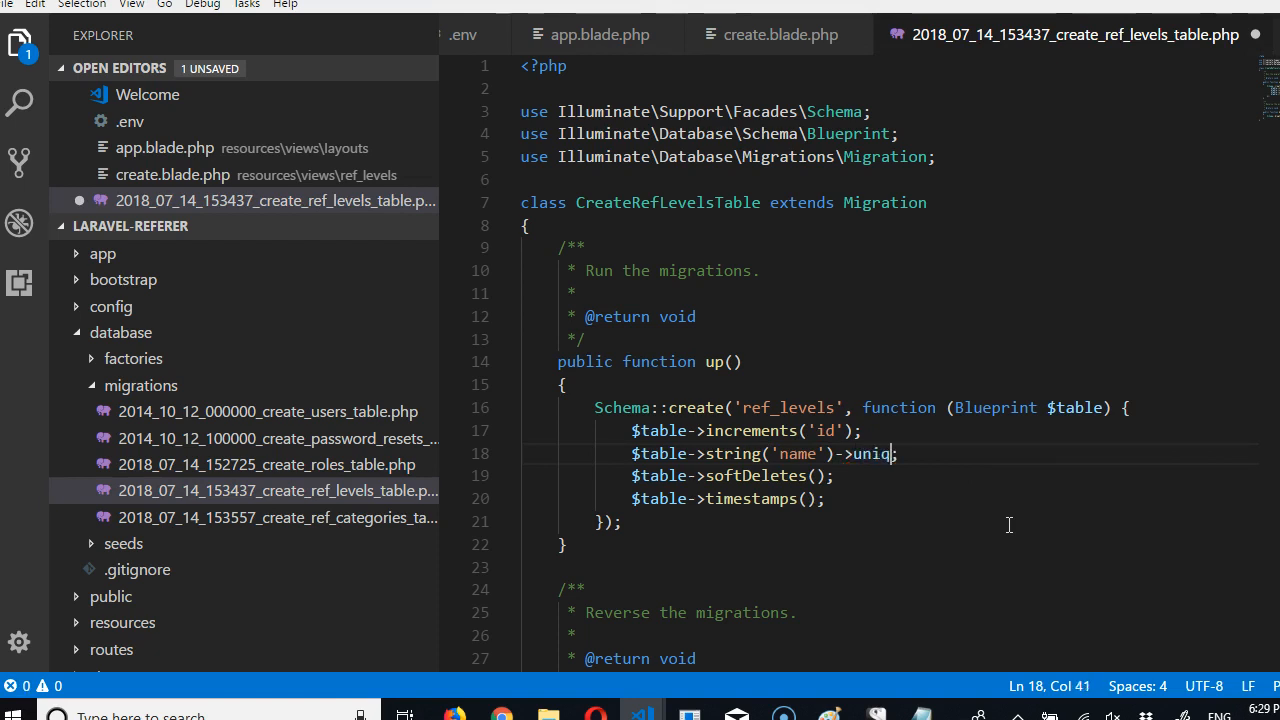
{"action": "type", "text": "ue()"}
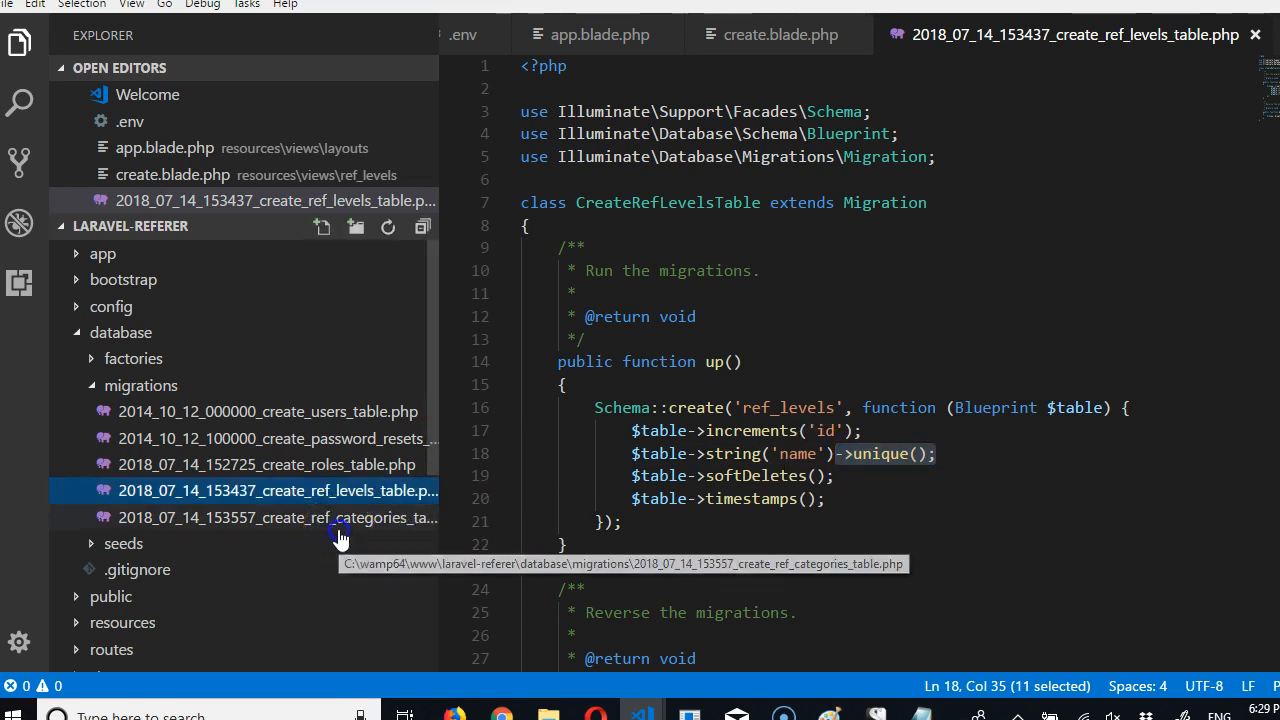
Append ->unique() to the name column in create_ref_categories_table.php.
{"action": "left_click", "coordinate": [277, 517]}
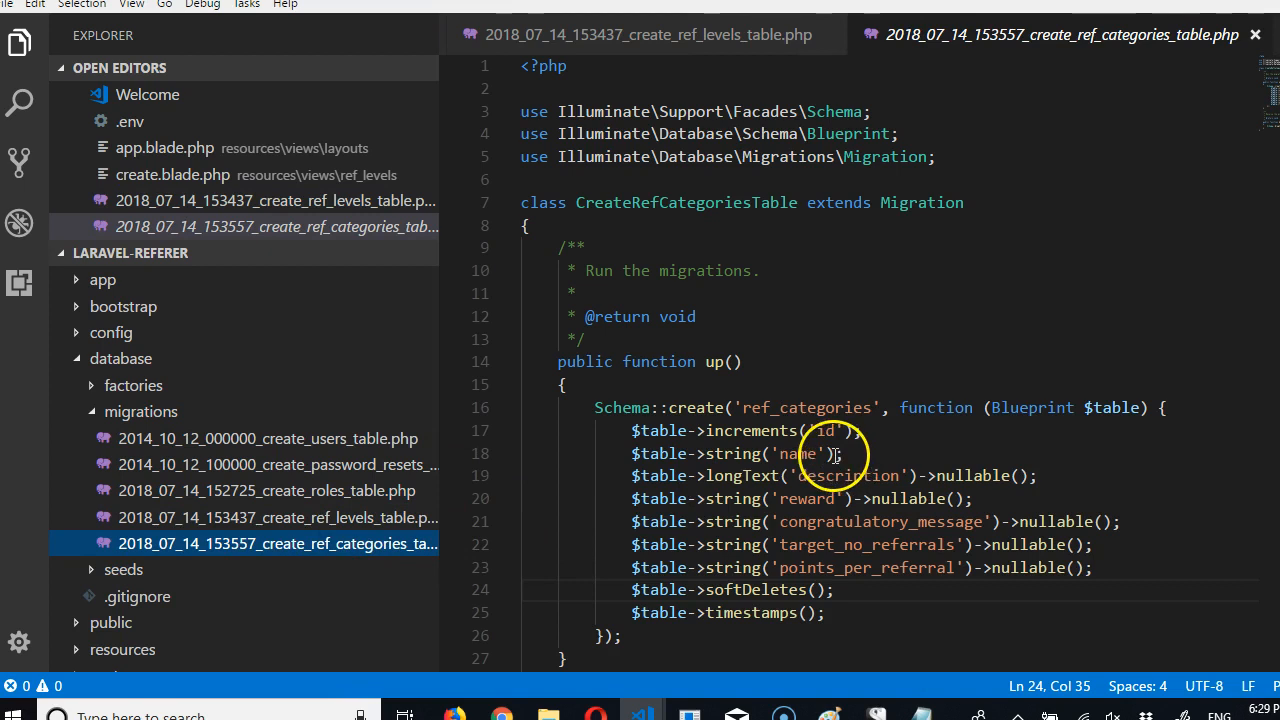
{"action": "type", "text": "->unique()"}
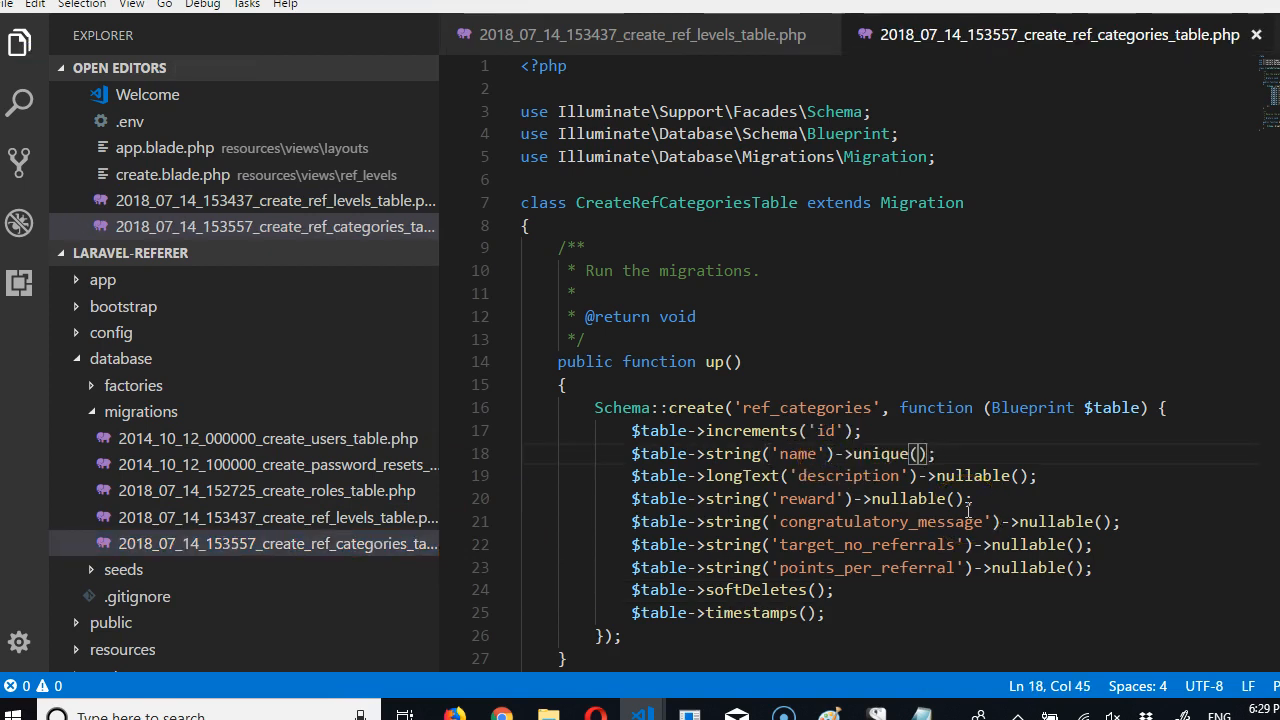
{"action": "left_click", "coordinate": [267, 490]}
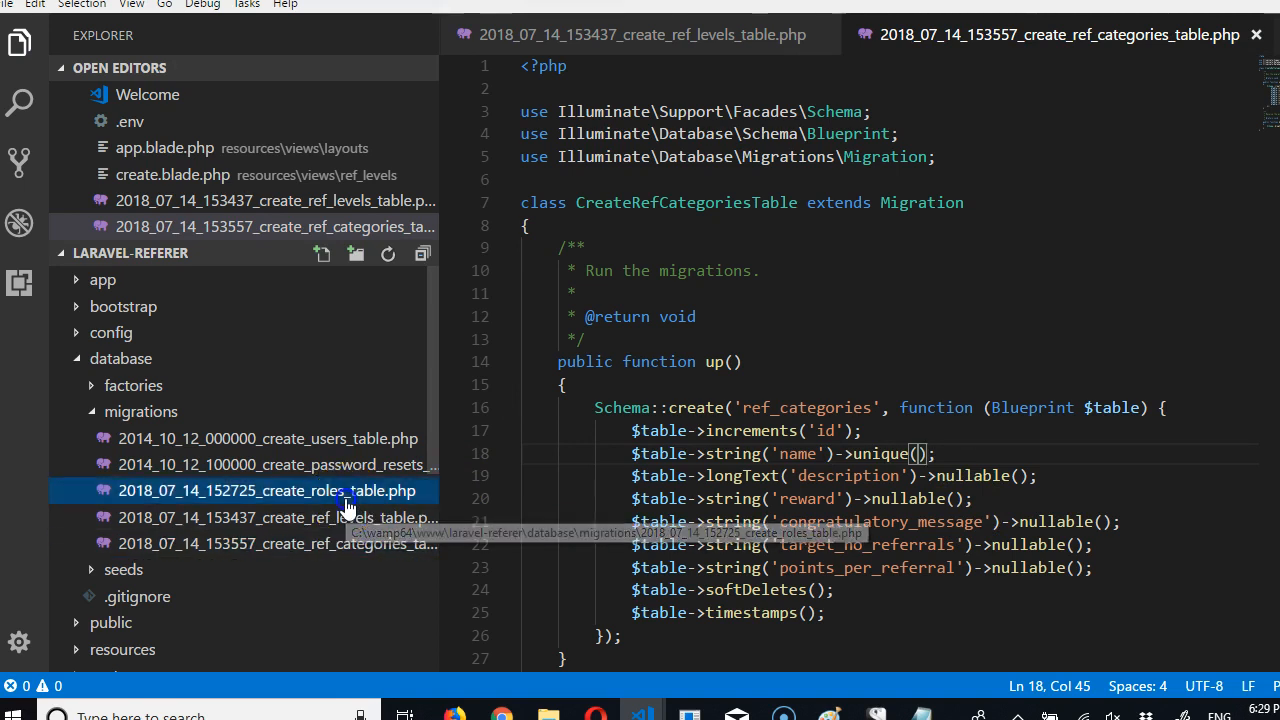
Append ->unique() to string('name') in create_roles_table.php, then open create_users_table.php.
{"action": "left_click", "coordinate": [269, 490]}
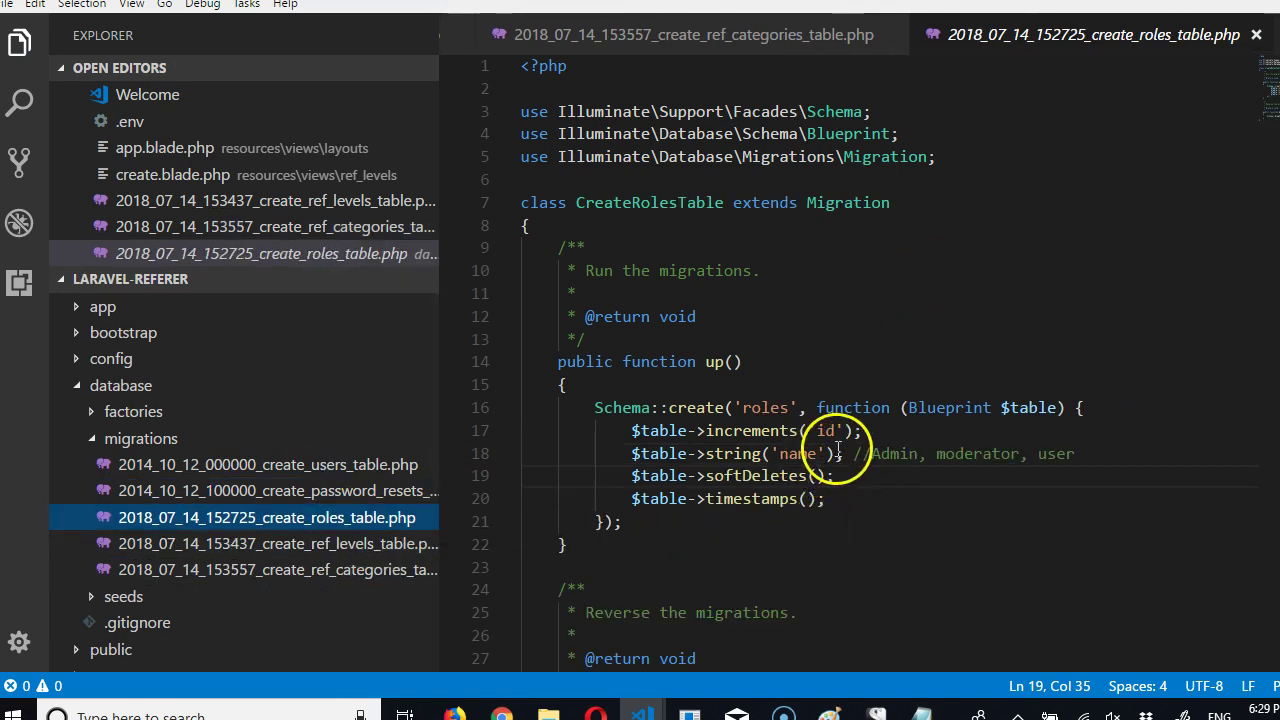
{"action": "type", "text": "->unique()"}
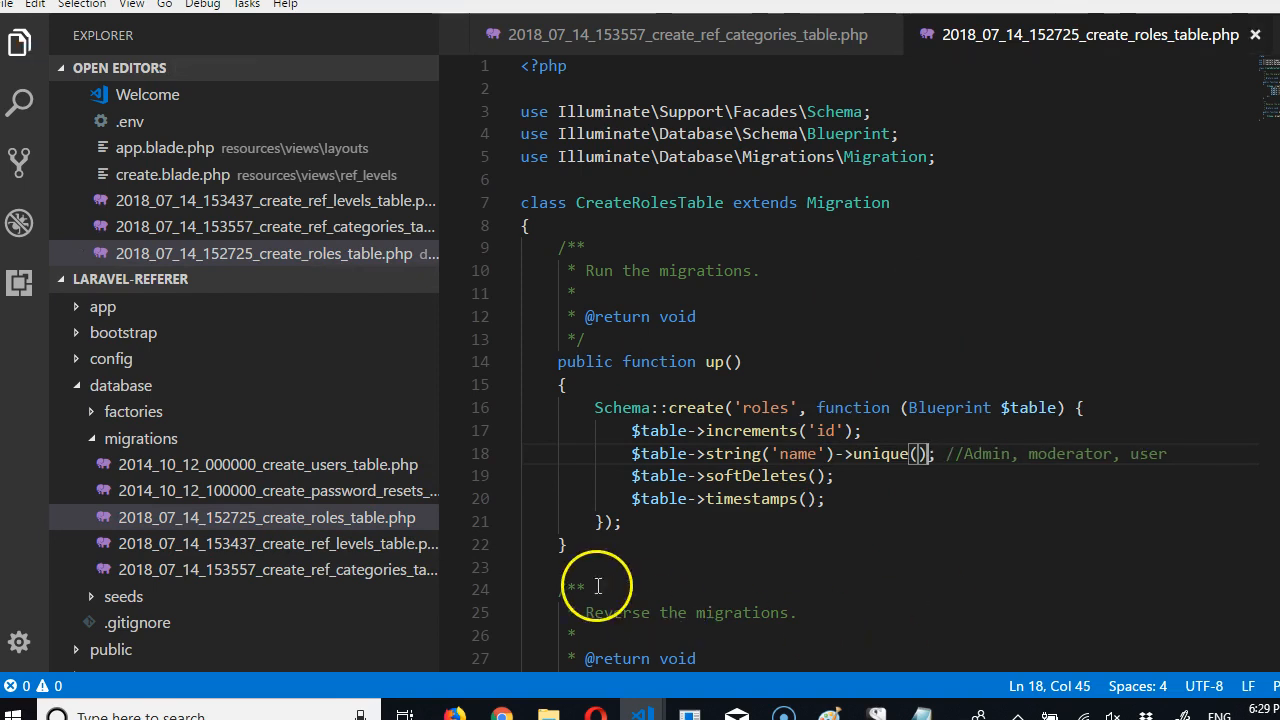
{"action": "mouse_move", "coordinate": [813, 507]}
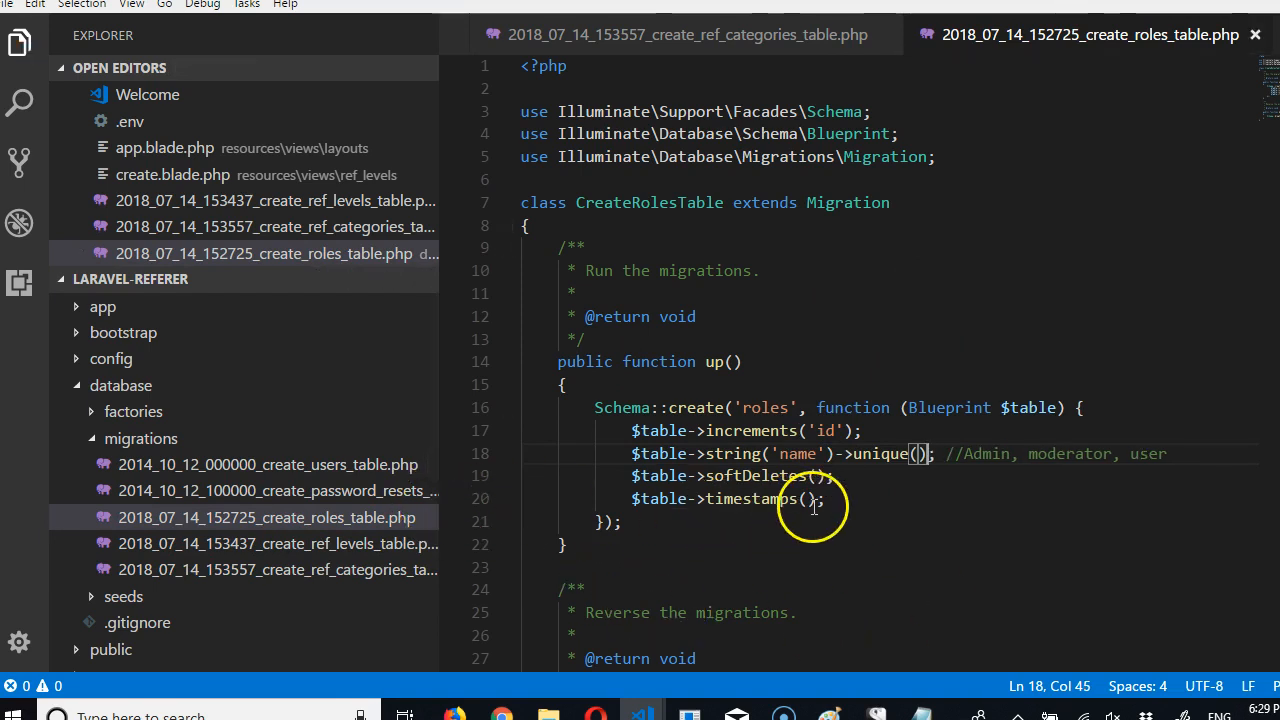
{"action": "left_click", "coordinate": [268, 464]}
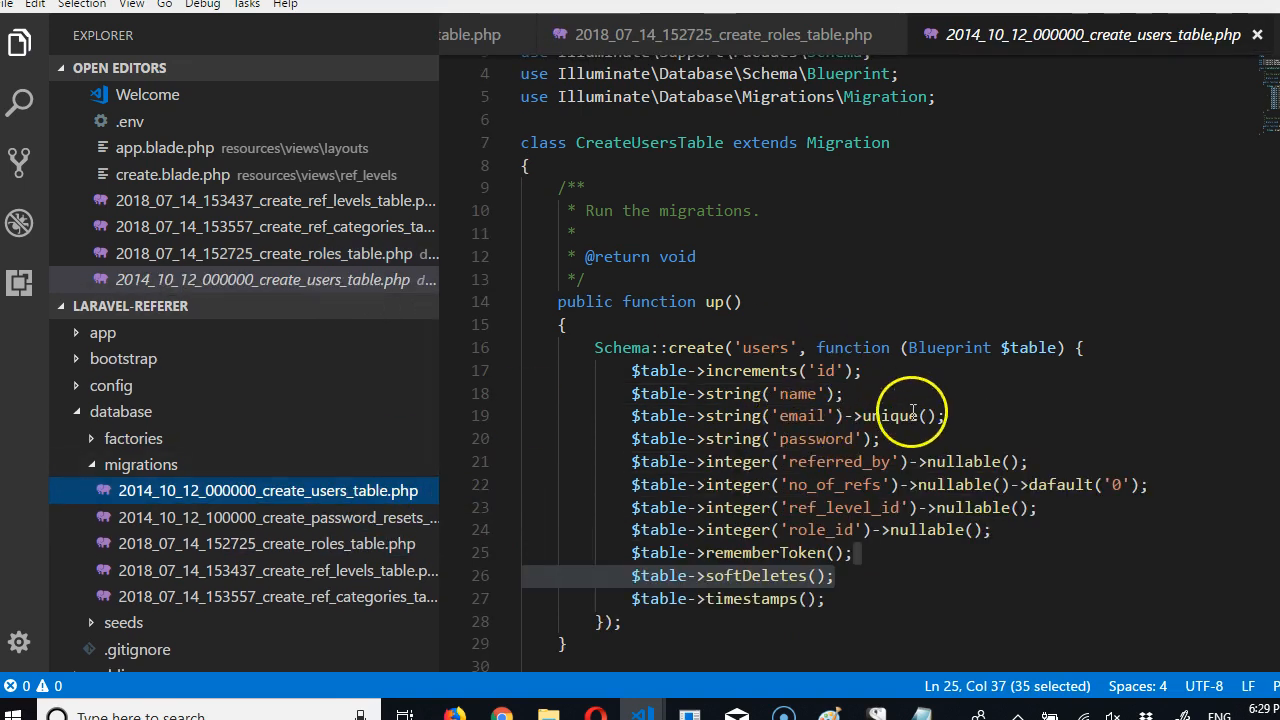
{"action": "mouse_move", "coordinate": [905, 461]}
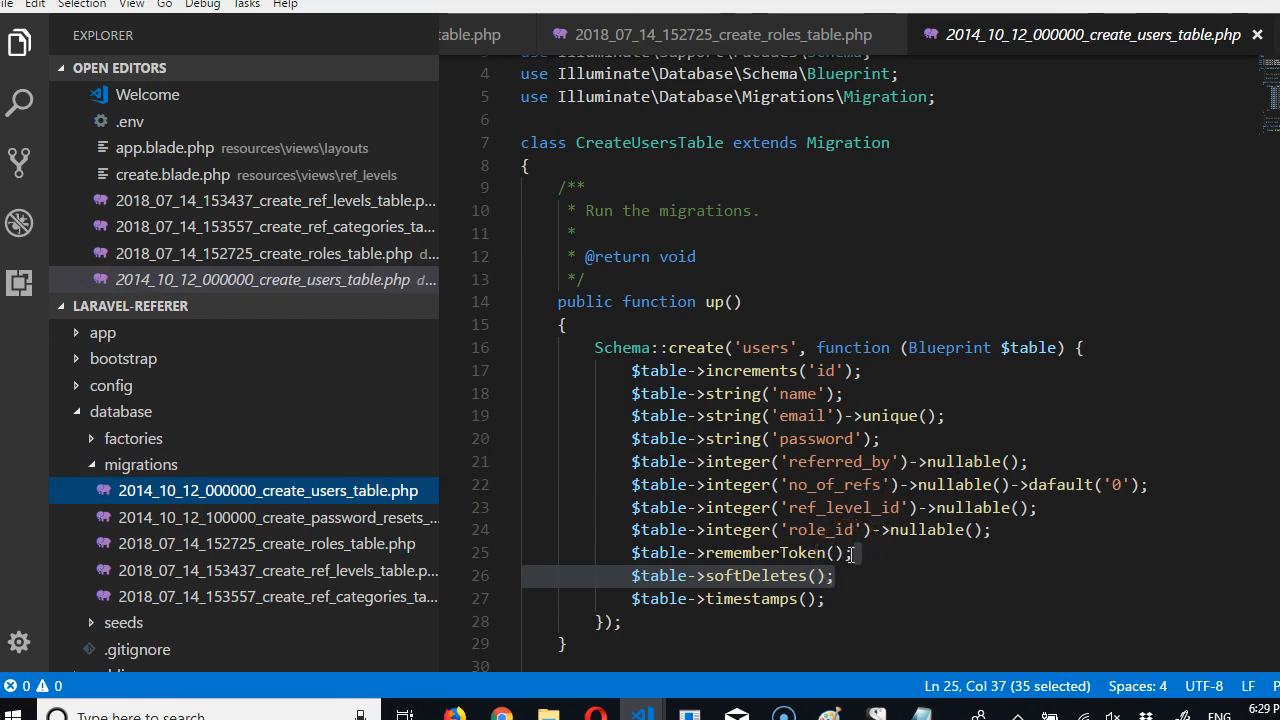
{"action": "mouse_move", "coordinate": [840, 485]}
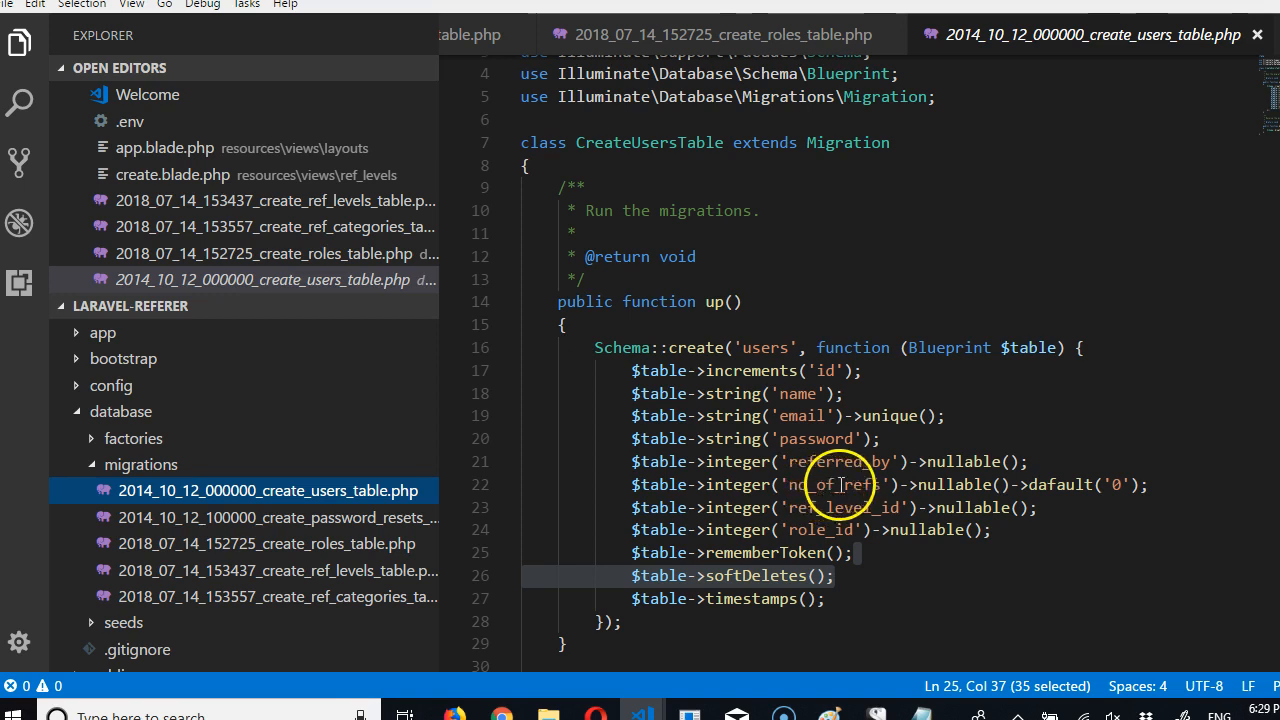
{"action": "mouse_move", "coordinate": [580, 466]}
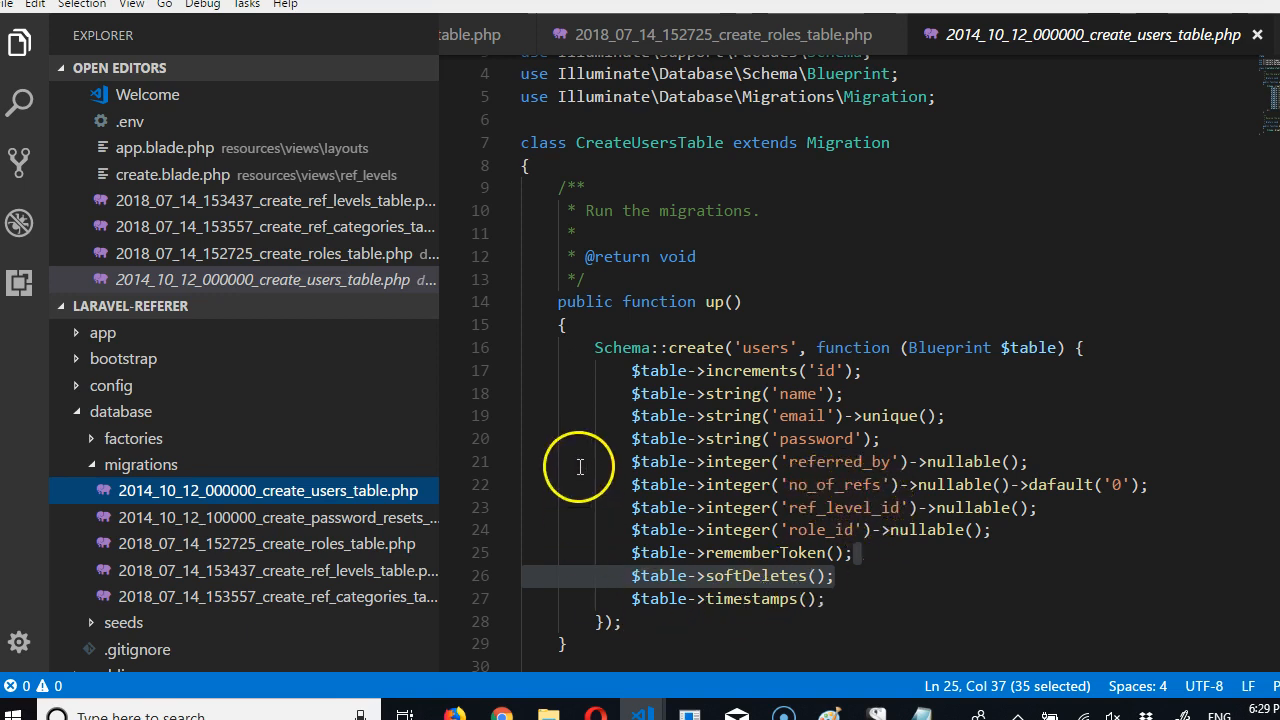
{"action": "left_click", "coordinate": [579, 461]}
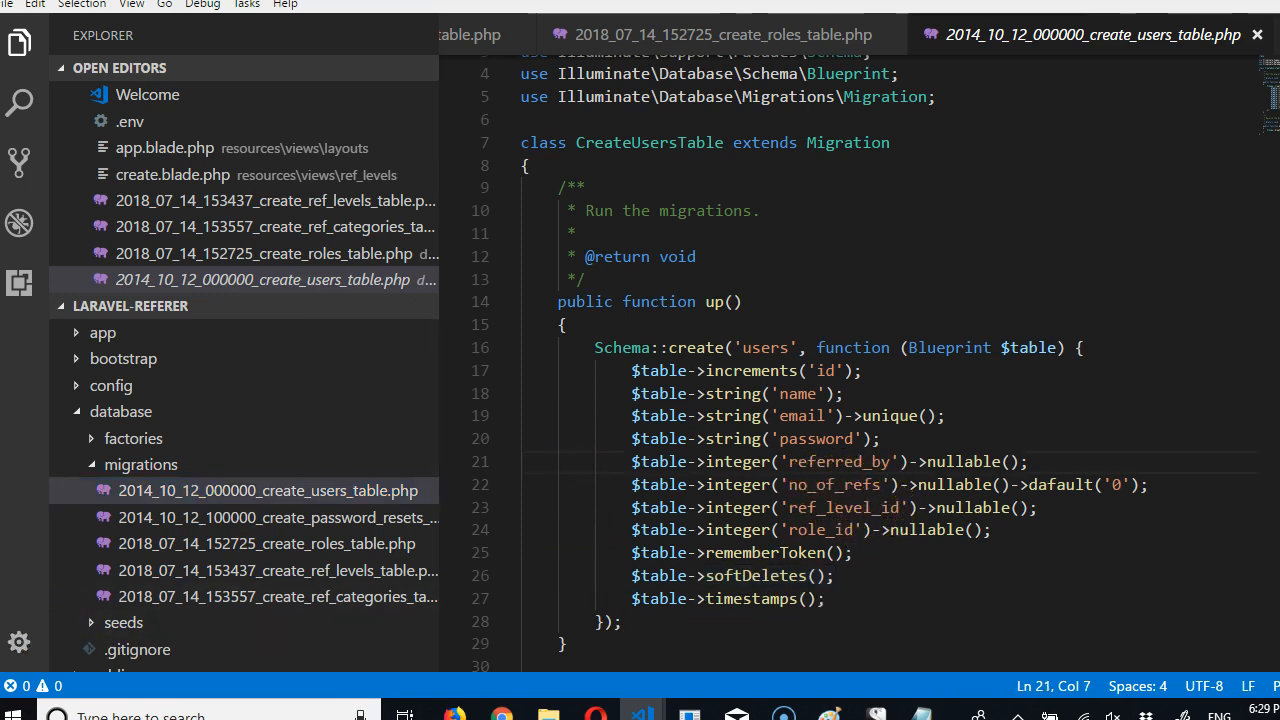